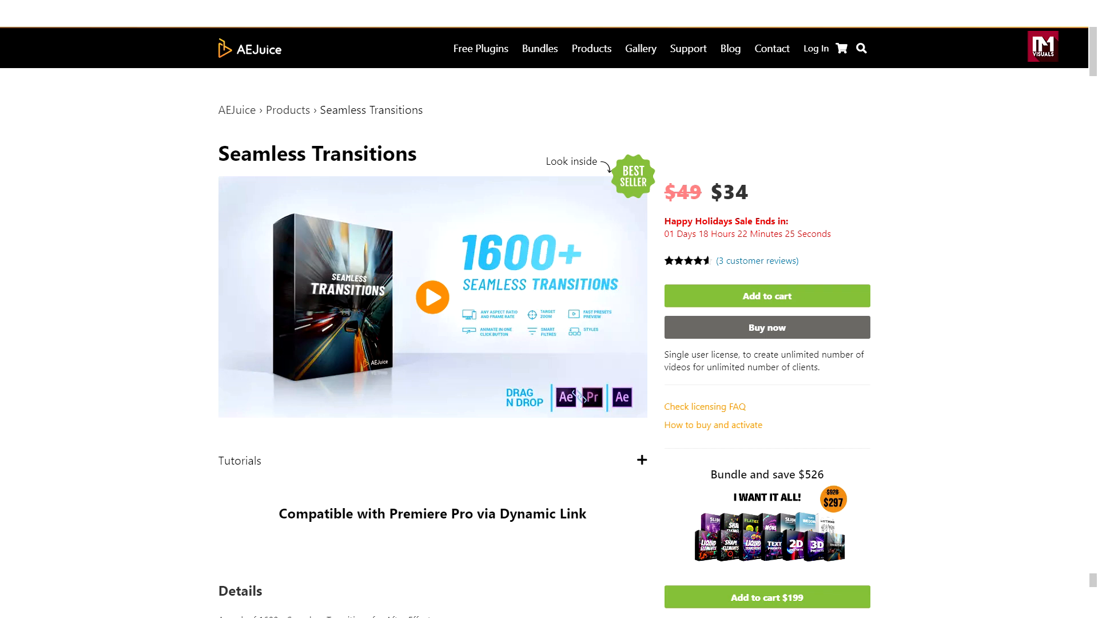
Step: Locate the AEJuice Pack Manager 3 entry among the Window extension panels
scroll(down, 3)
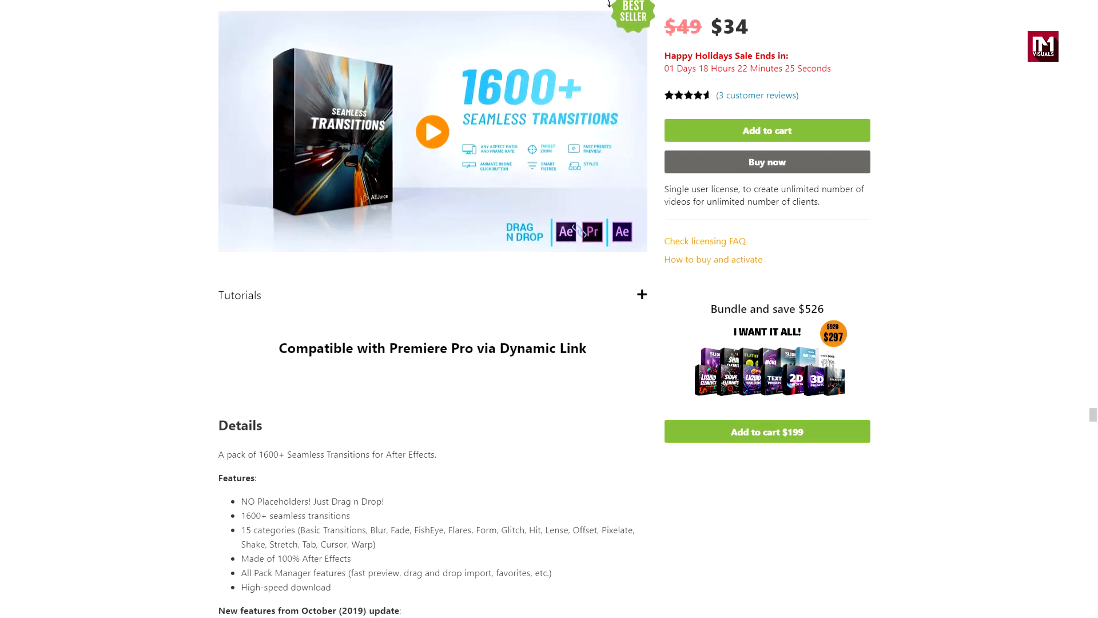
scroll(down, 3)
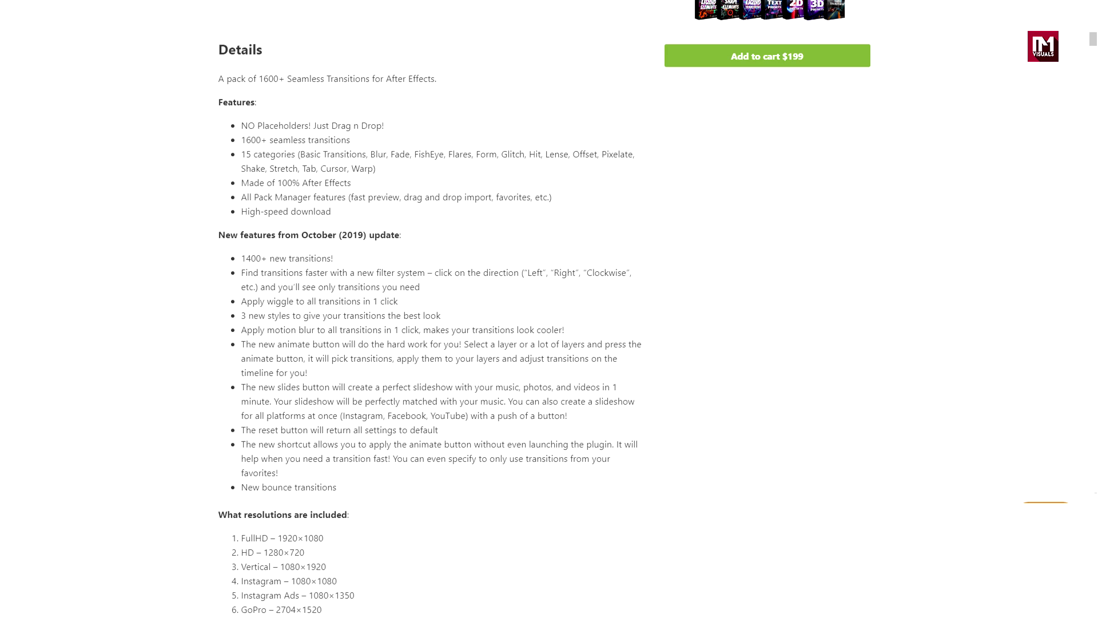
scroll(down, 3)
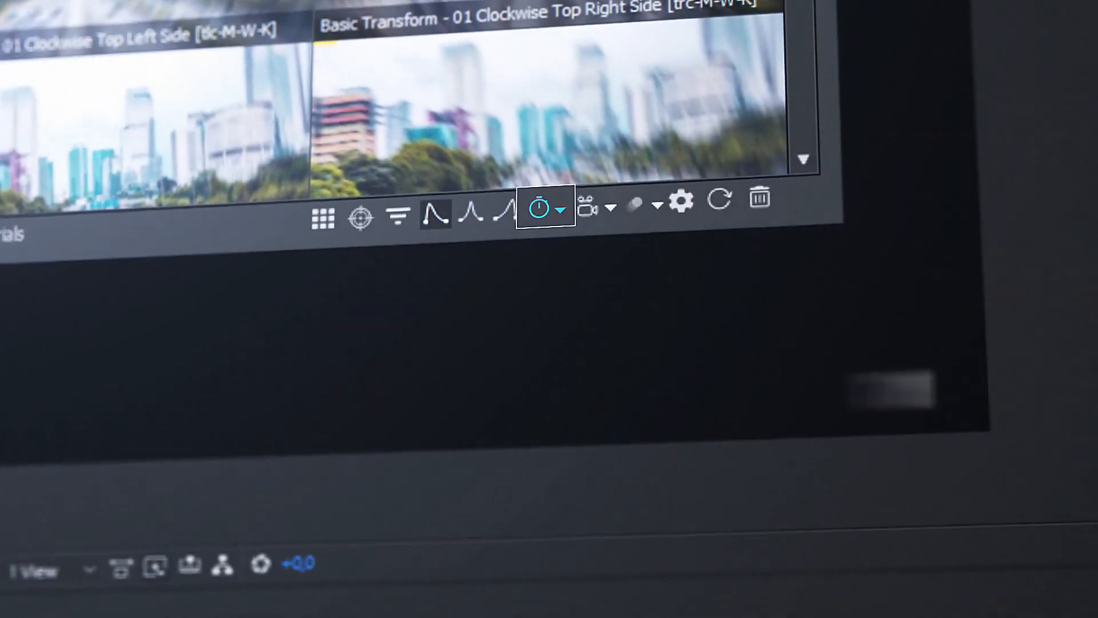
click(542, 211)
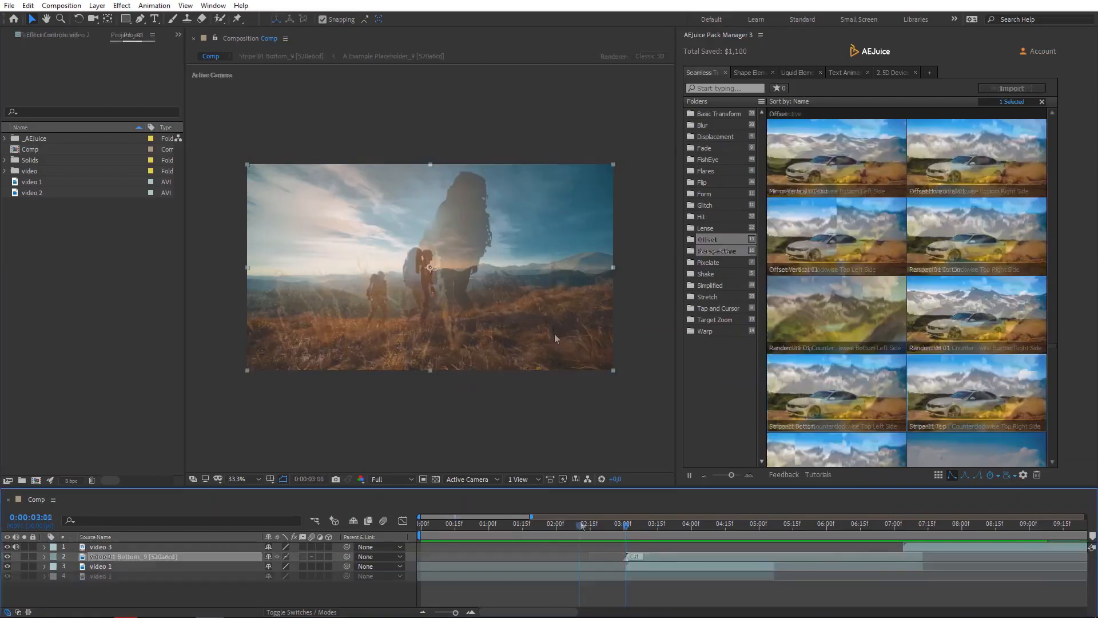
click(716, 250)
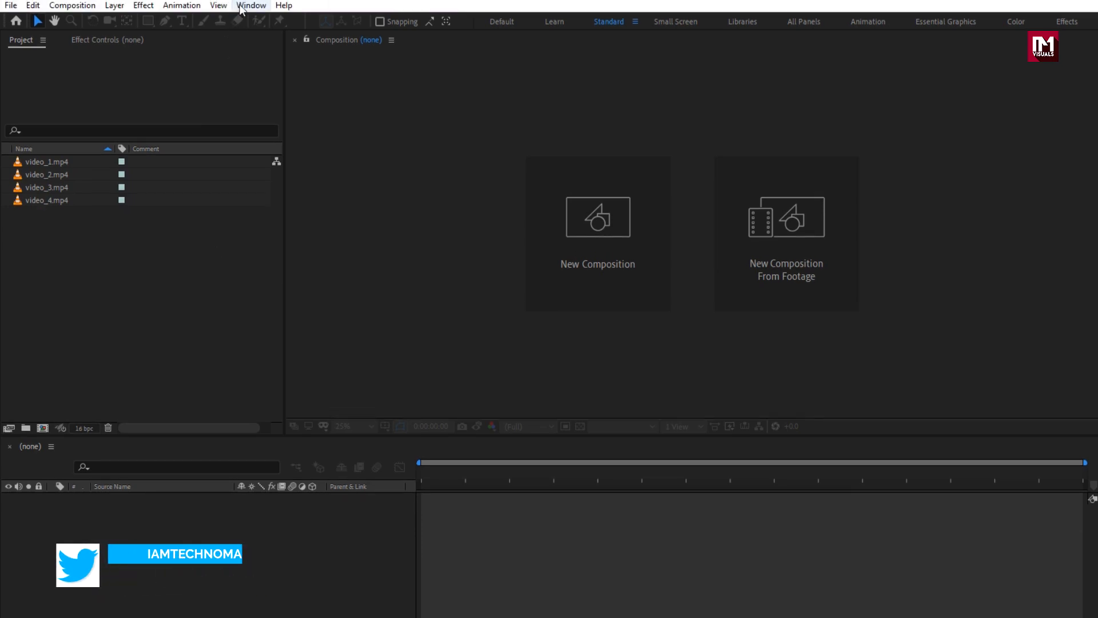
Step: Launch AEJuice Pack Manager 3 and log in to the account so purchased packs appear
click(250, 5)
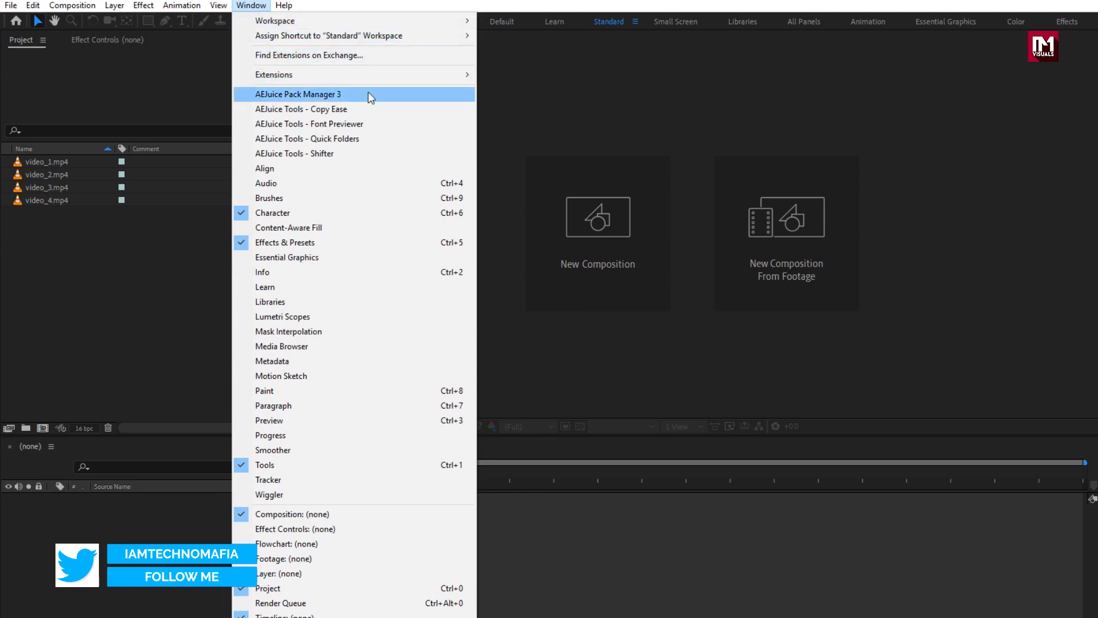
click(298, 93)
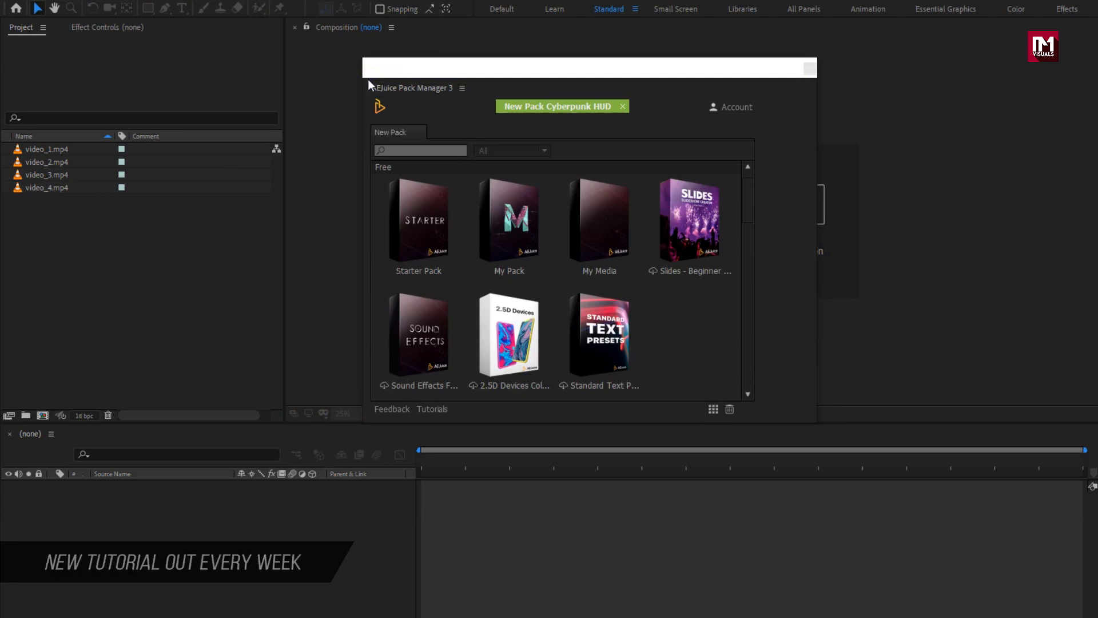
click(731, 107)
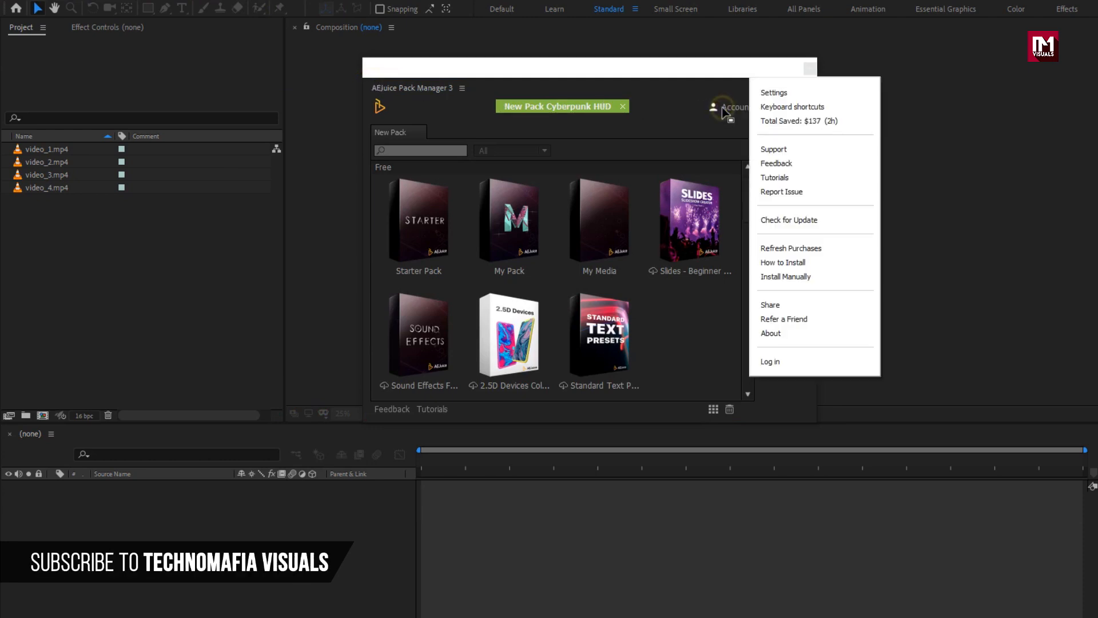
click(768, 361)
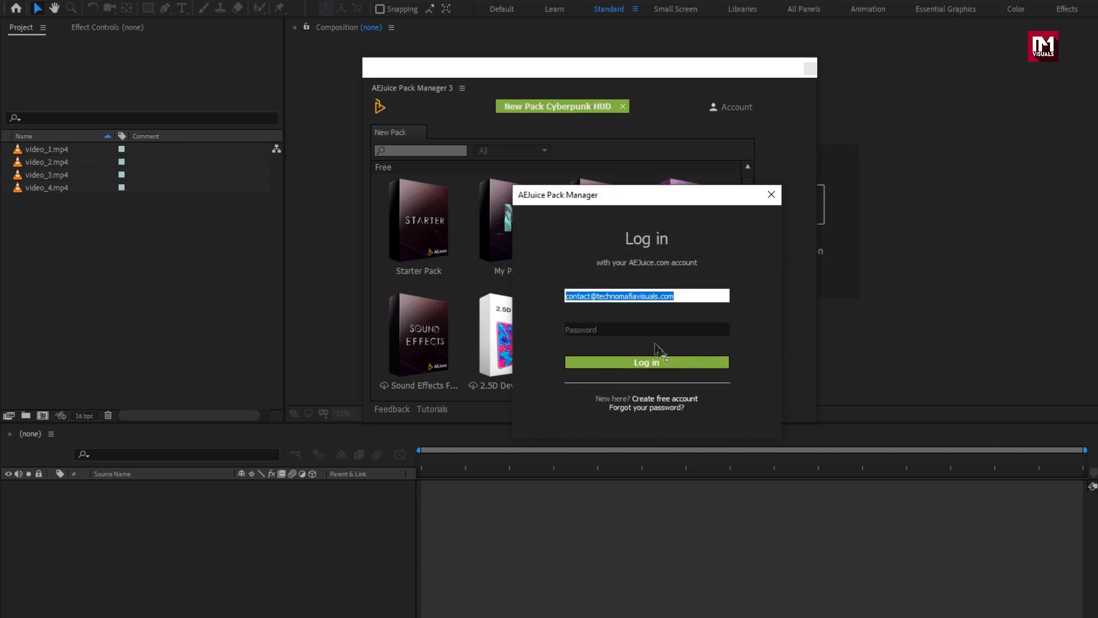
click(645, 329)
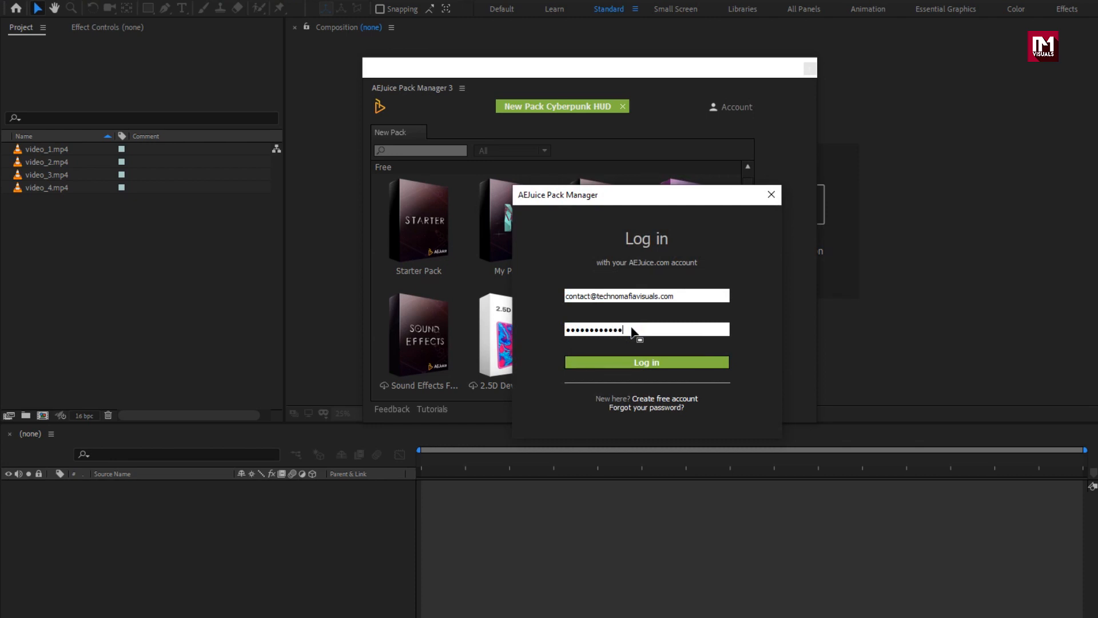
click(645, 363)
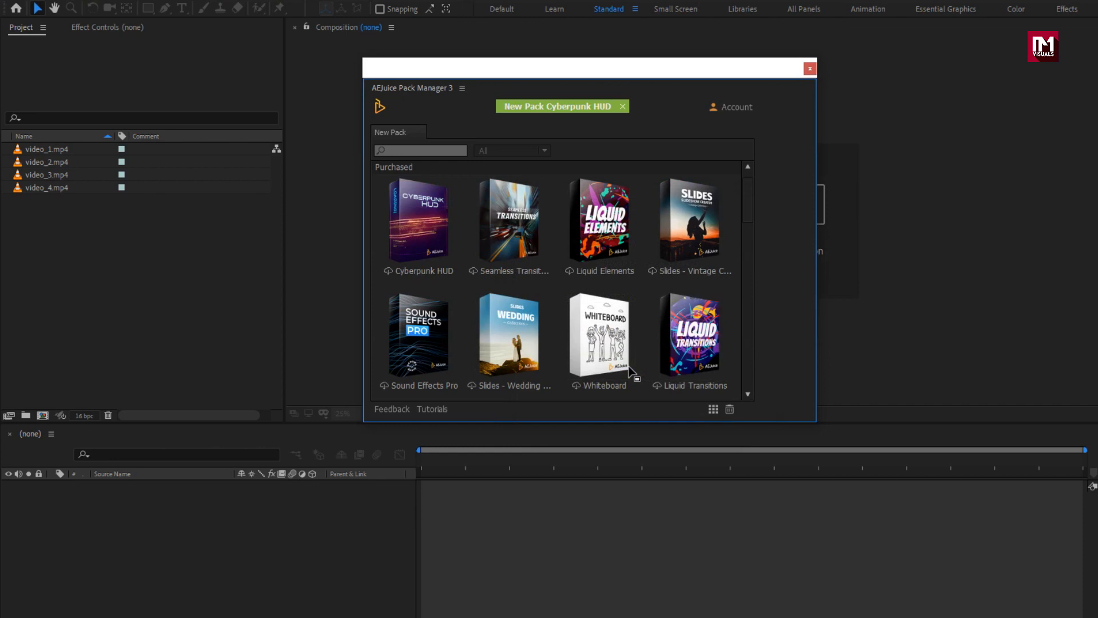
Step: Download the Seamless Transitions pack and browse its categories, including Displacement
click(508, 221)
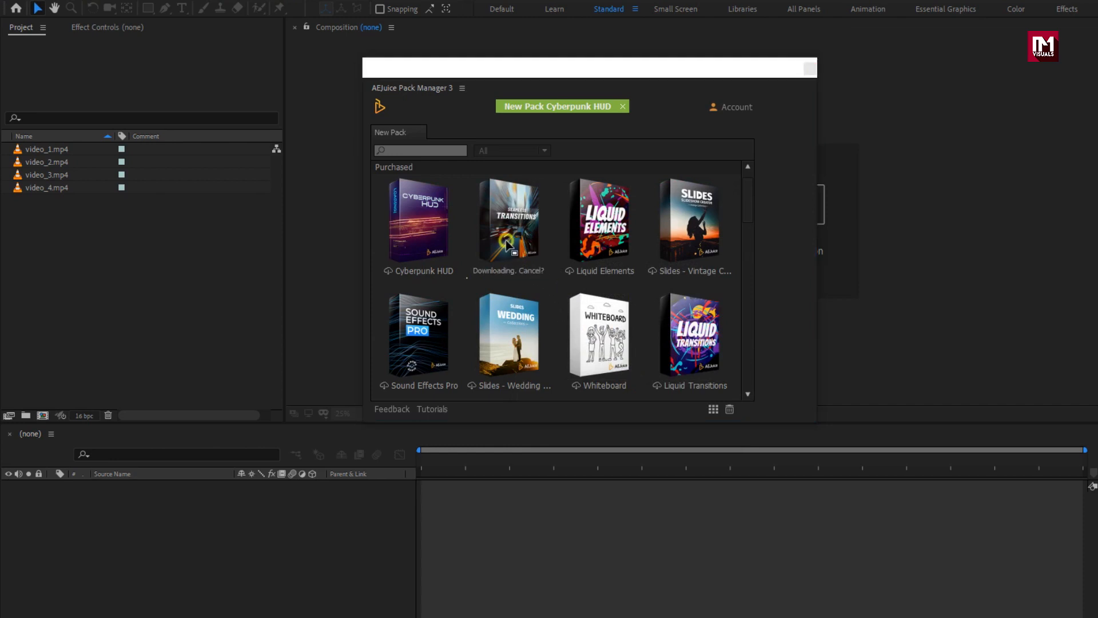
mouse_move(522, 286)
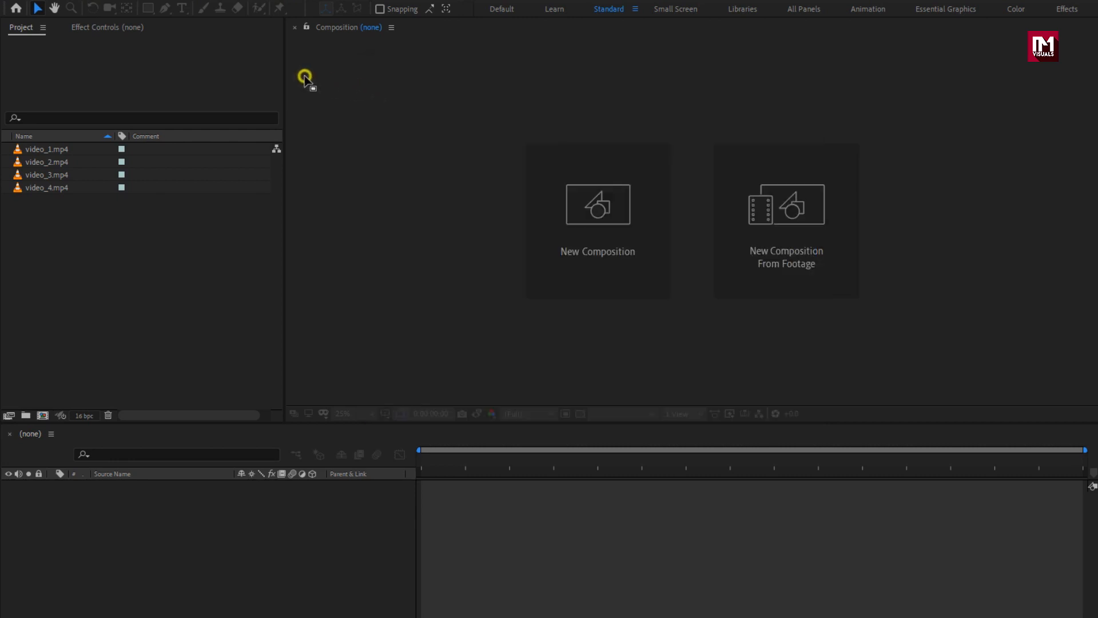
mouse_move(287, 73)
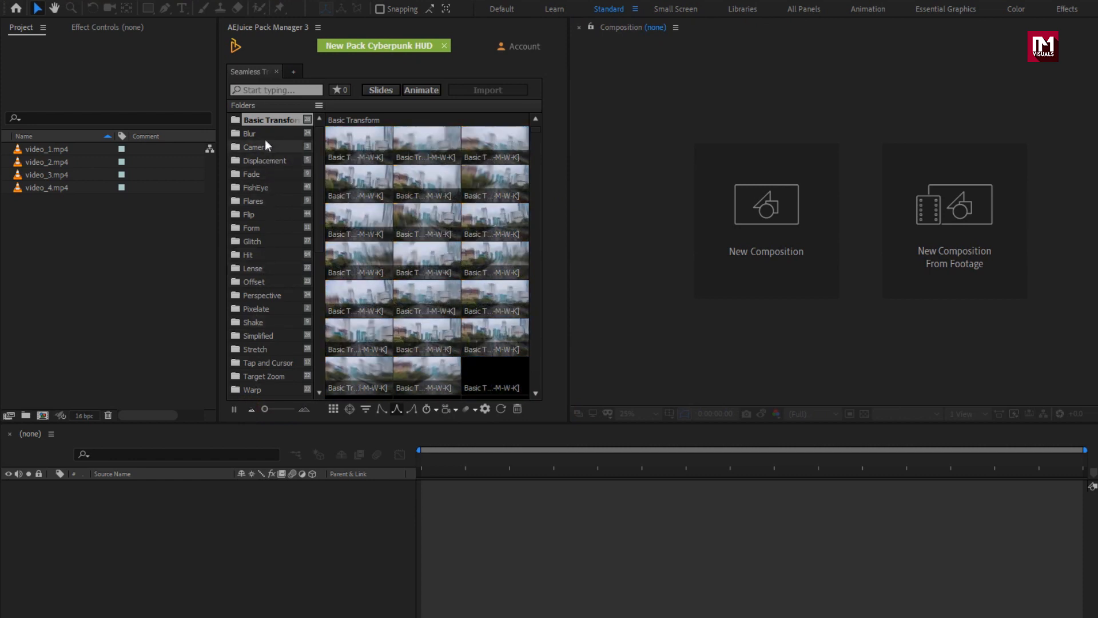
click(250, 133)
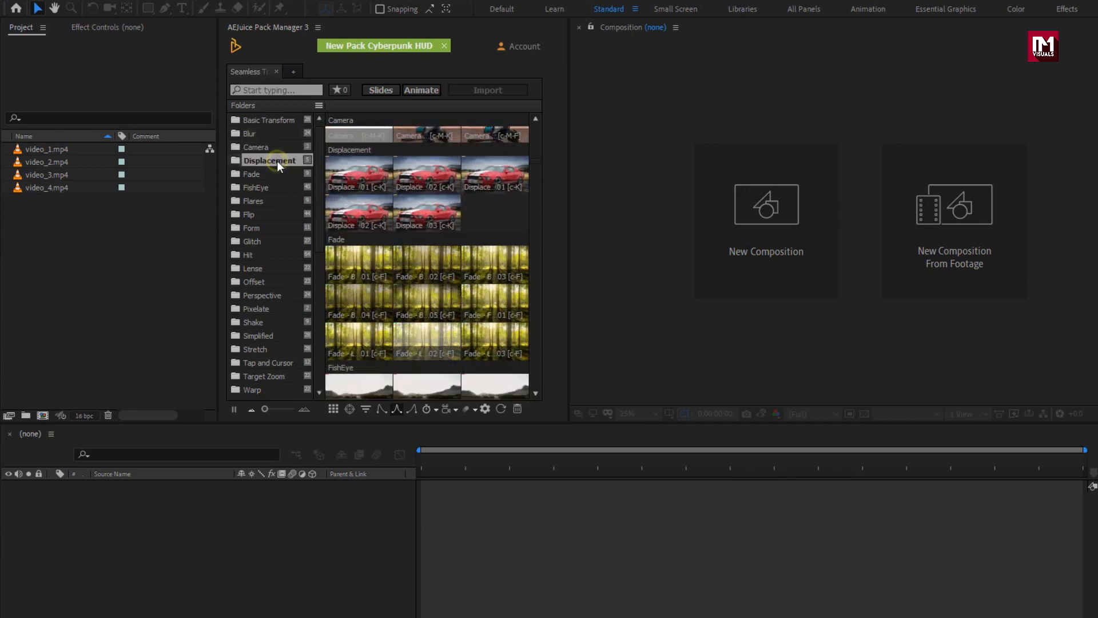
click(252, 173)
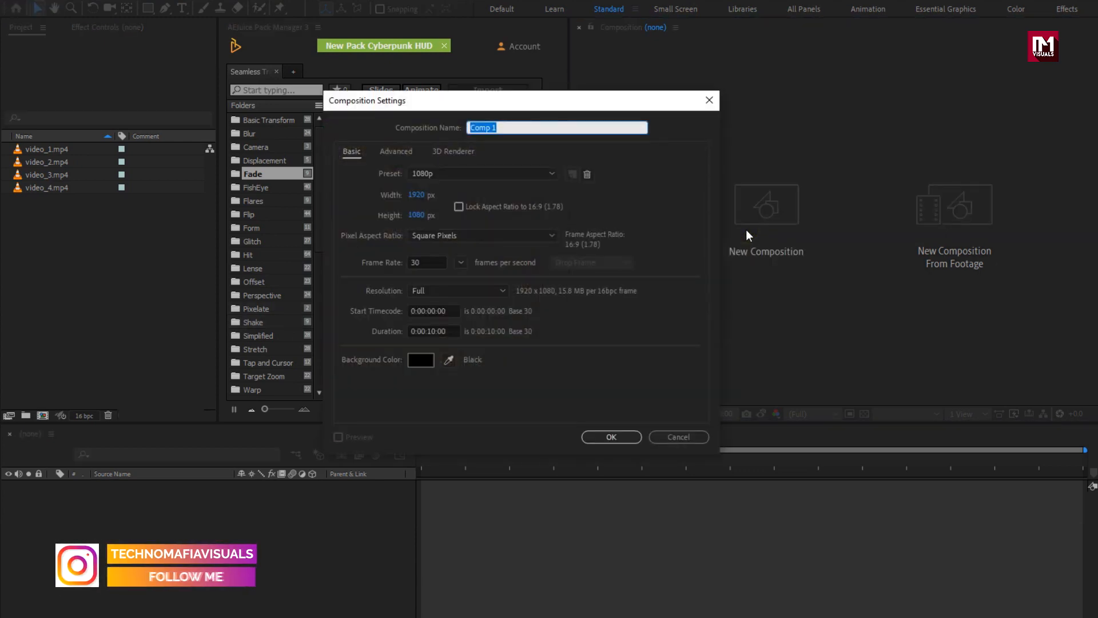
Step: Create a composition named 'Preview' with duration 0:00:12:00
text(Pre)
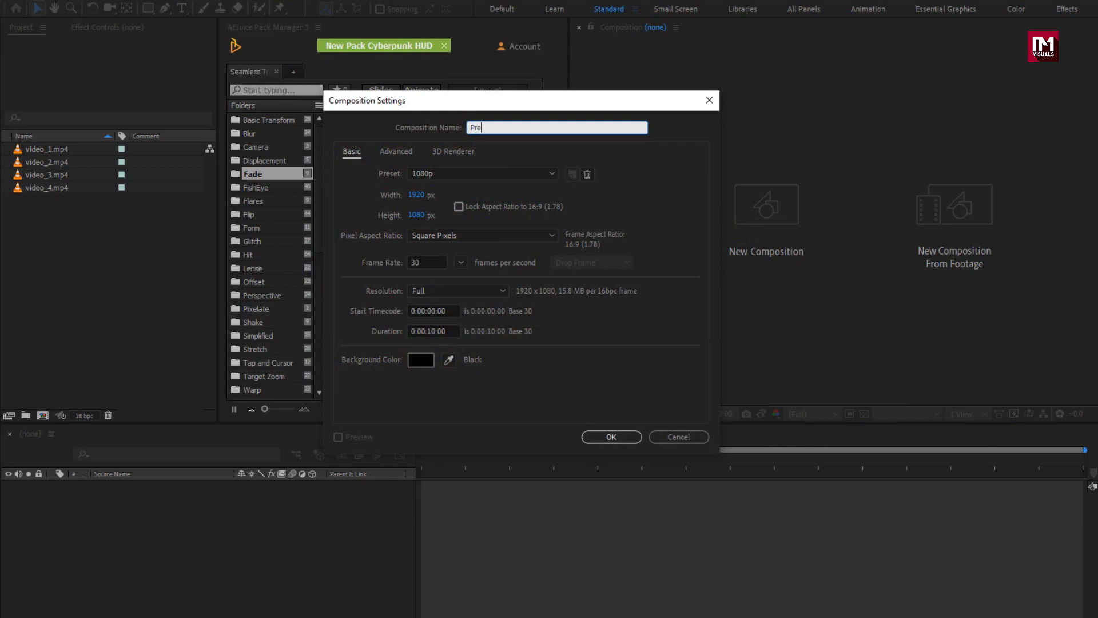
text(view)
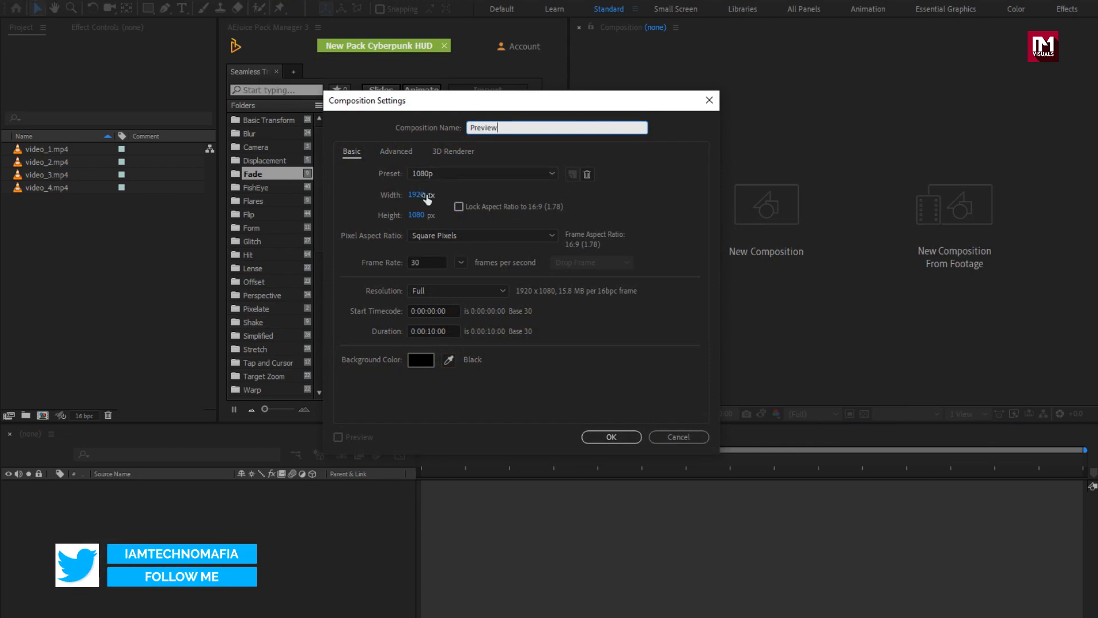
mouse_move(428, 217)
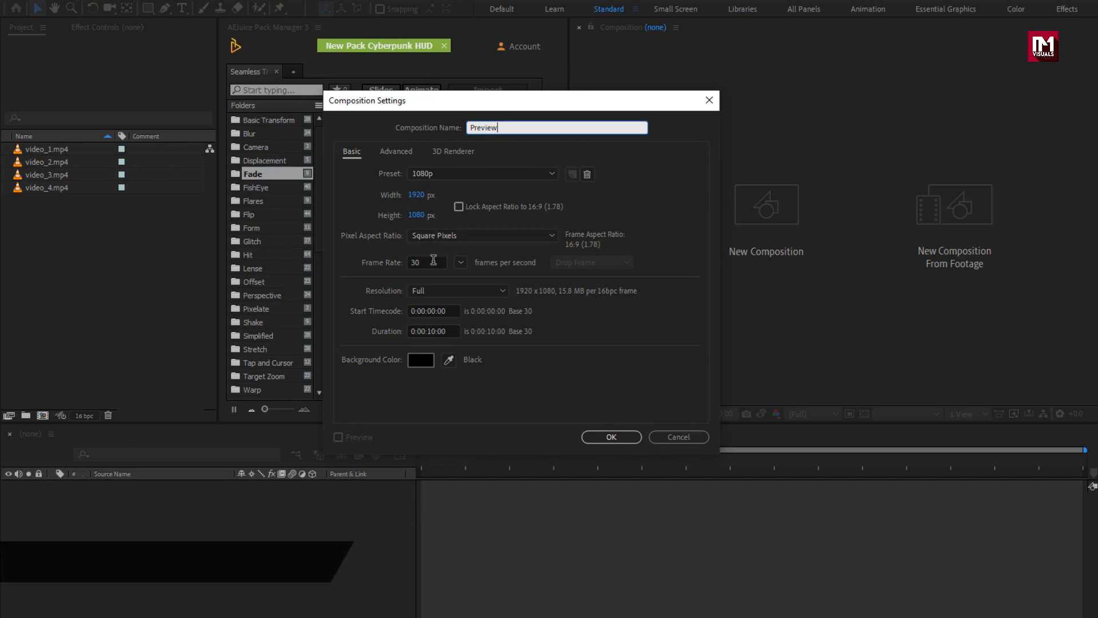
click(433, 331)
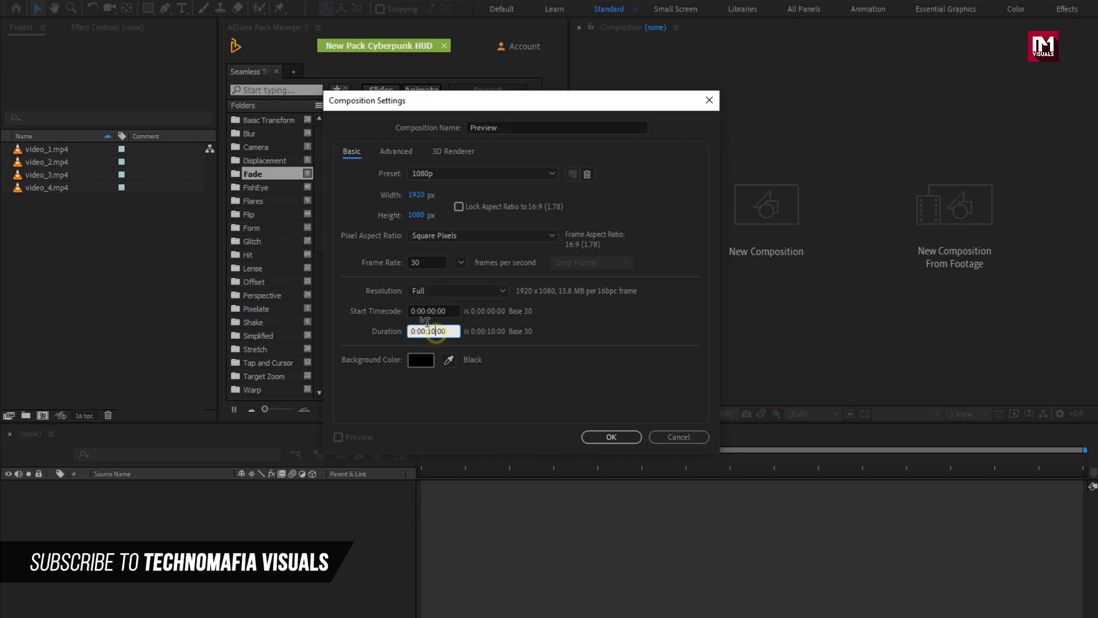
text(0:00:12:00)
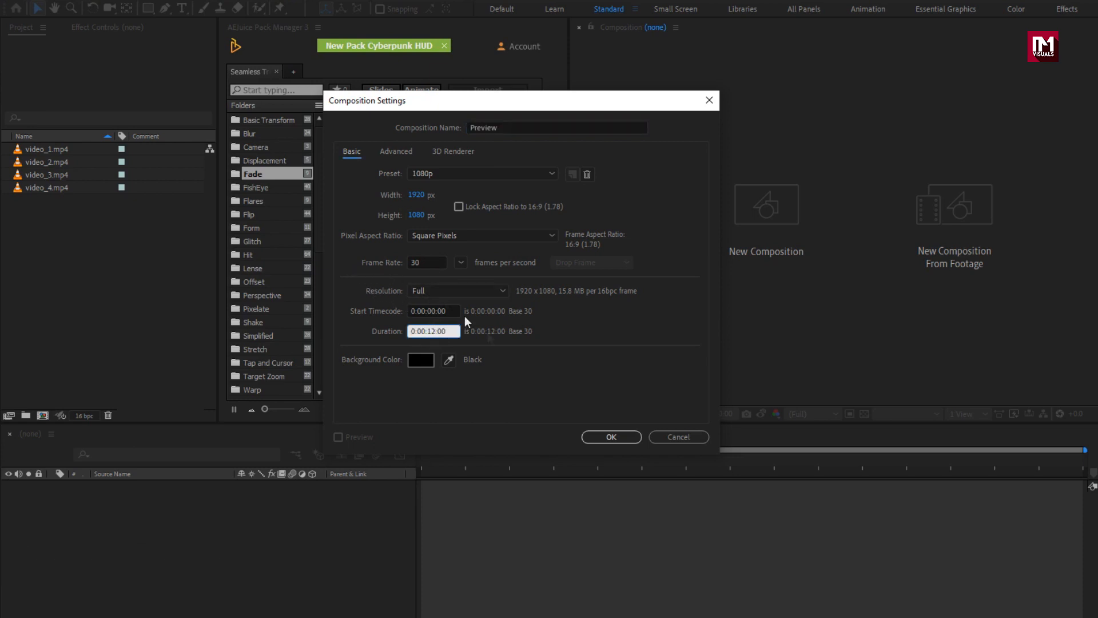
click(609, 436)
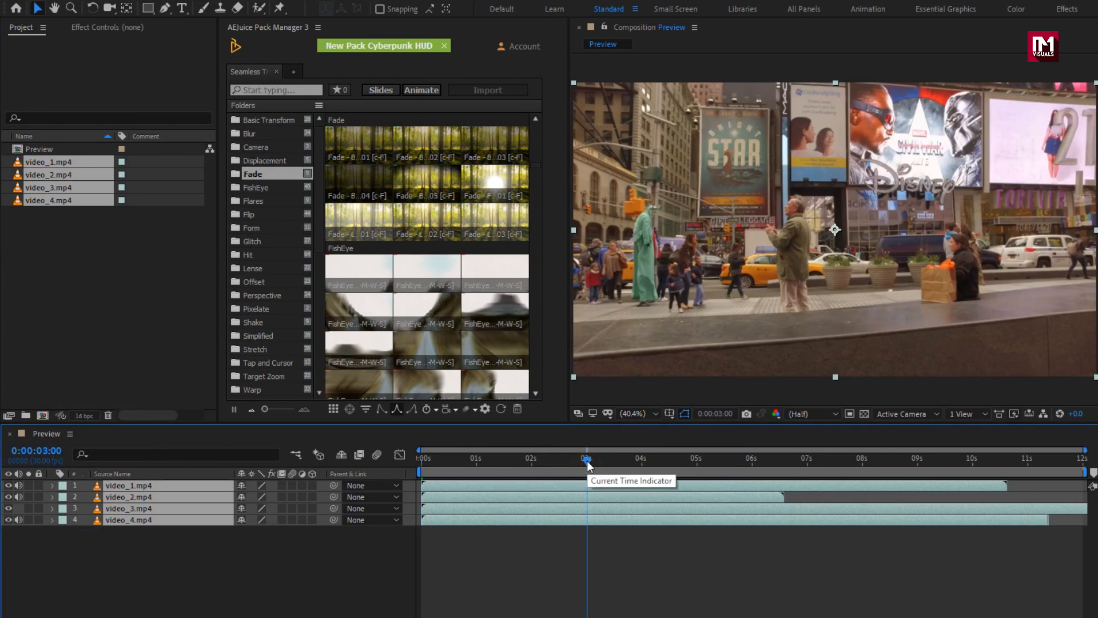
Step: Trim the clips to end at 3 seconds with Alt+] and sequence them end to end via Keyframe Assistant
key(alt+])
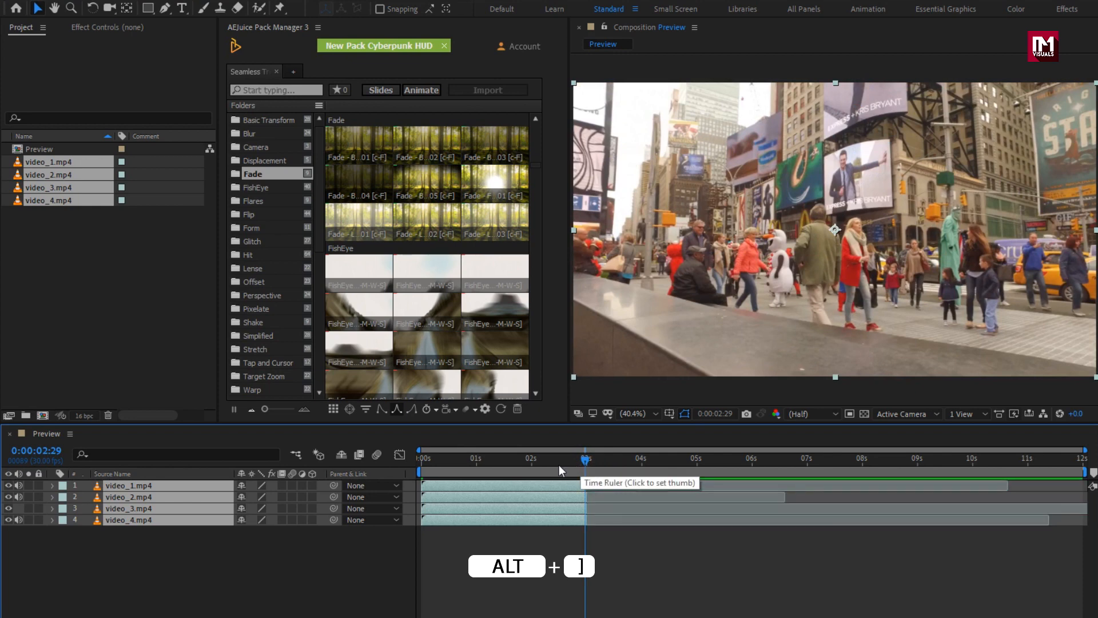
key(alt+])
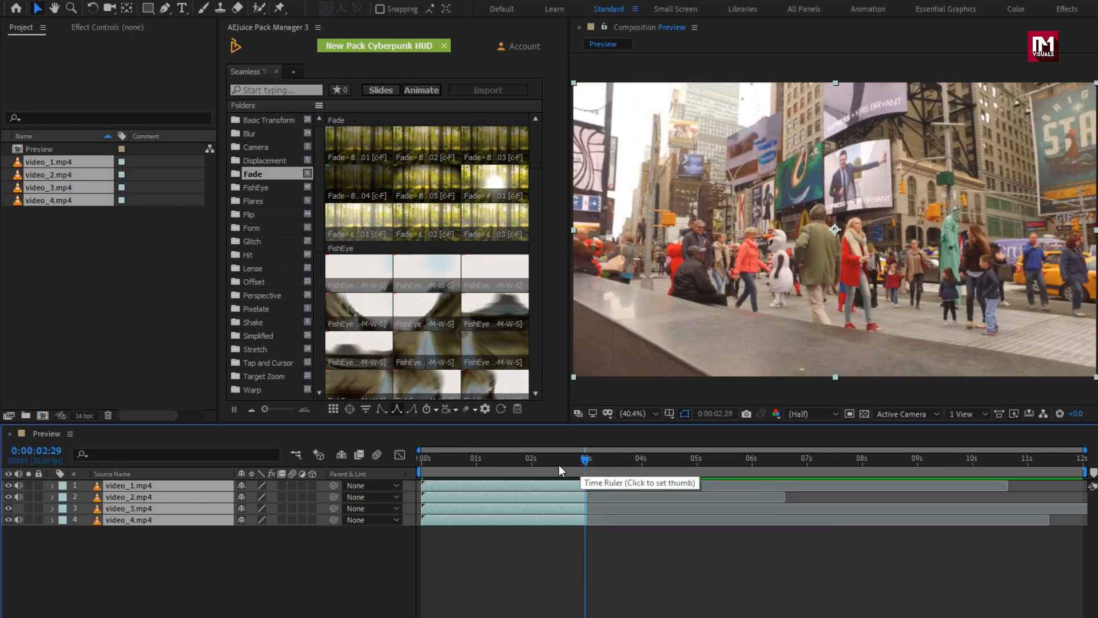
mouse_move(267, 559)
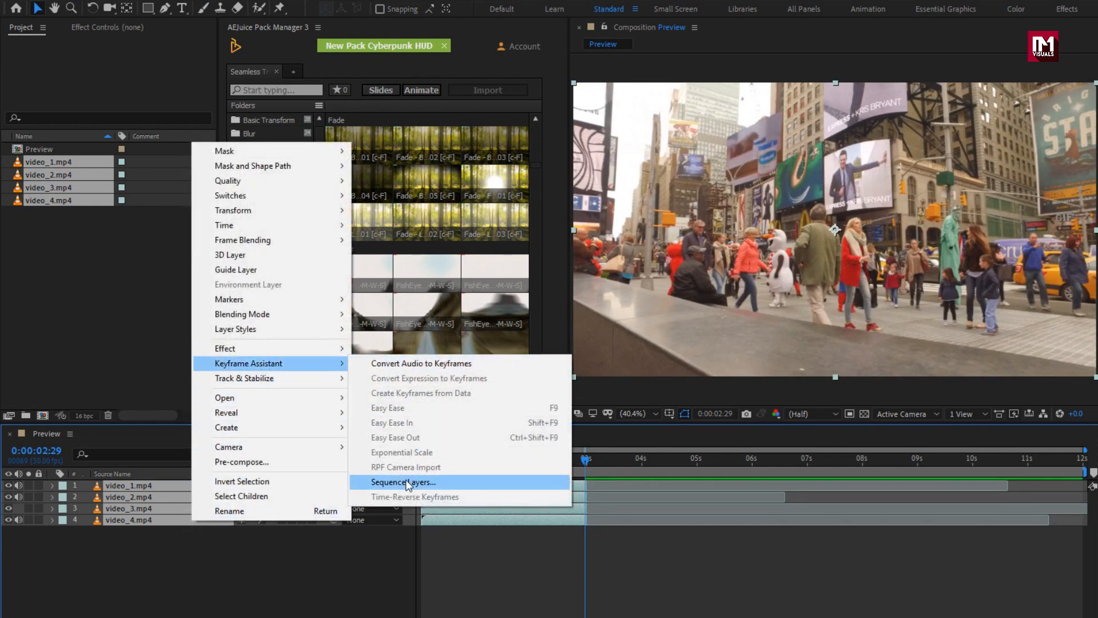
click(403, 482)
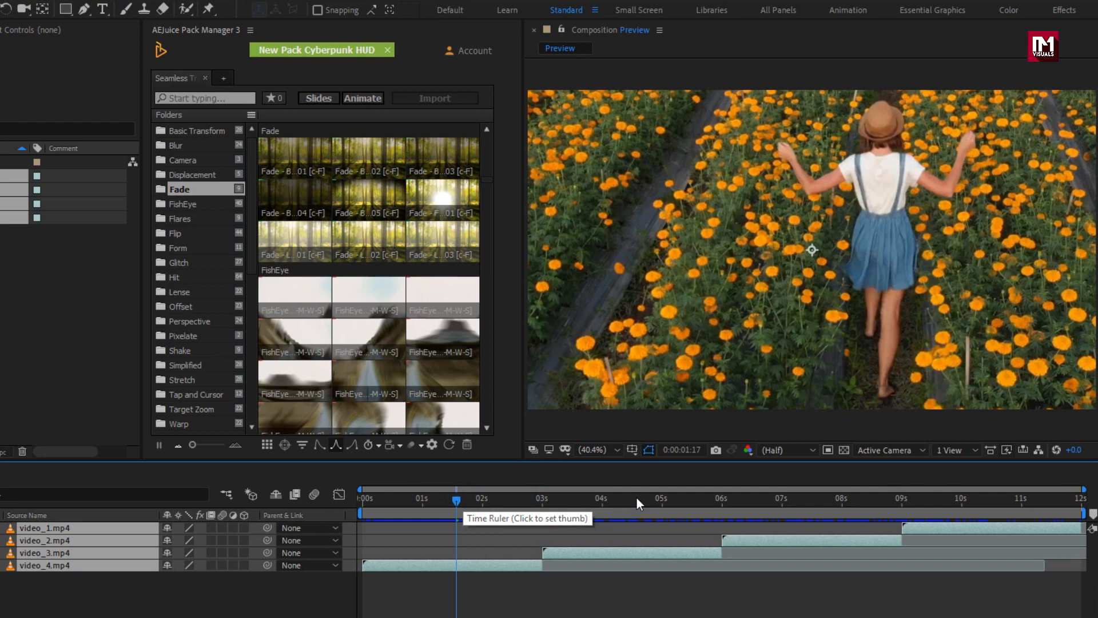
click(978, 498)
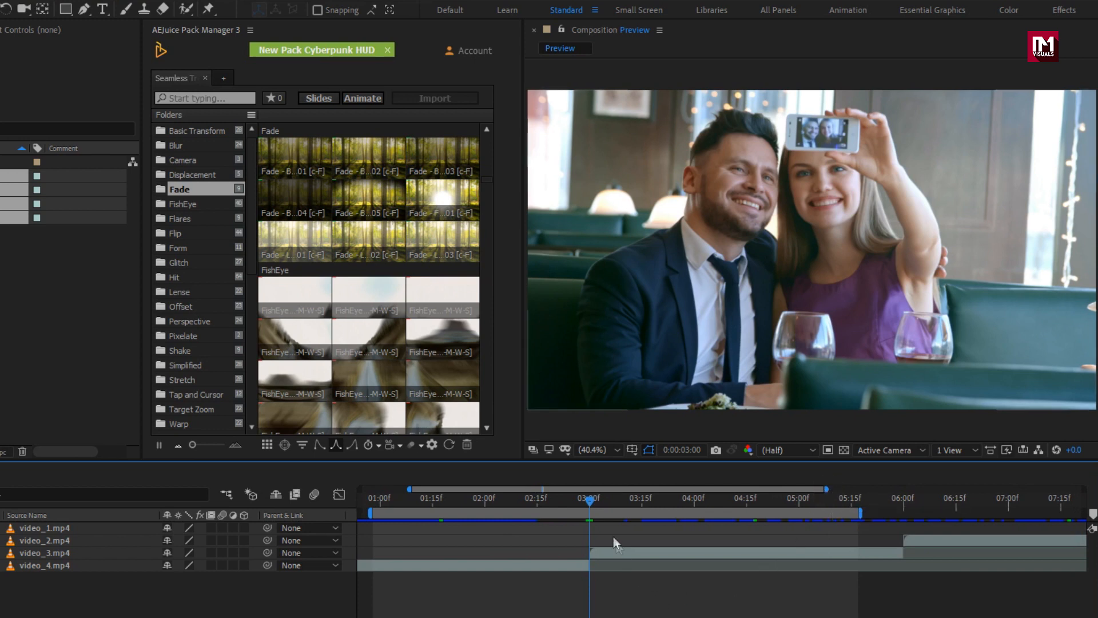
mouse_move(587, 570)
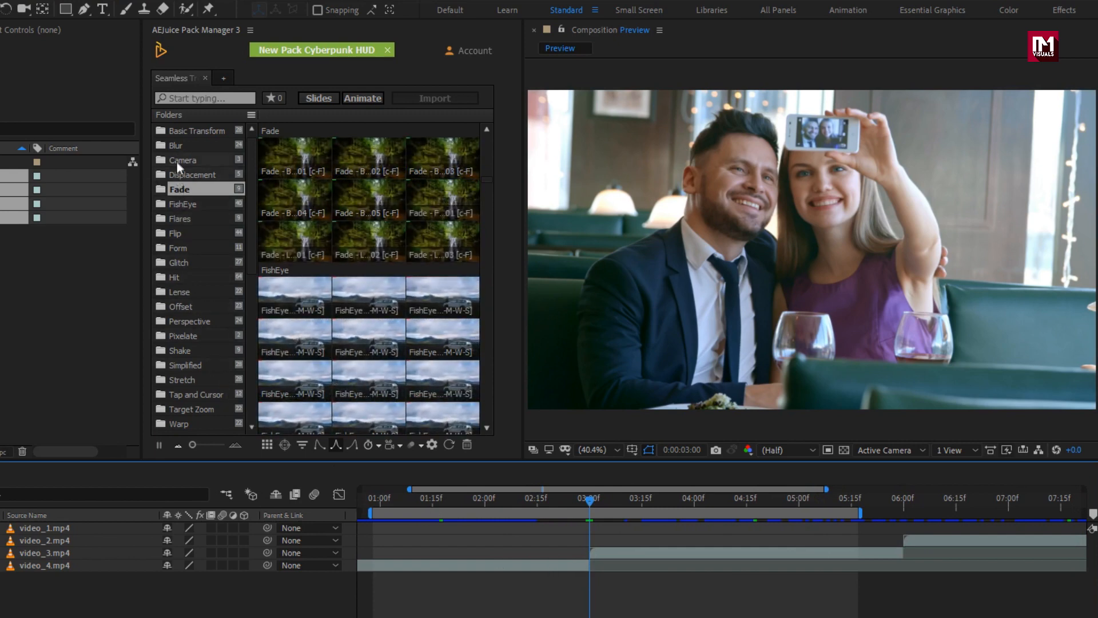
Step: Import the first Blur transition preset onto the timeline at the 3-second cut
click(176, 145)
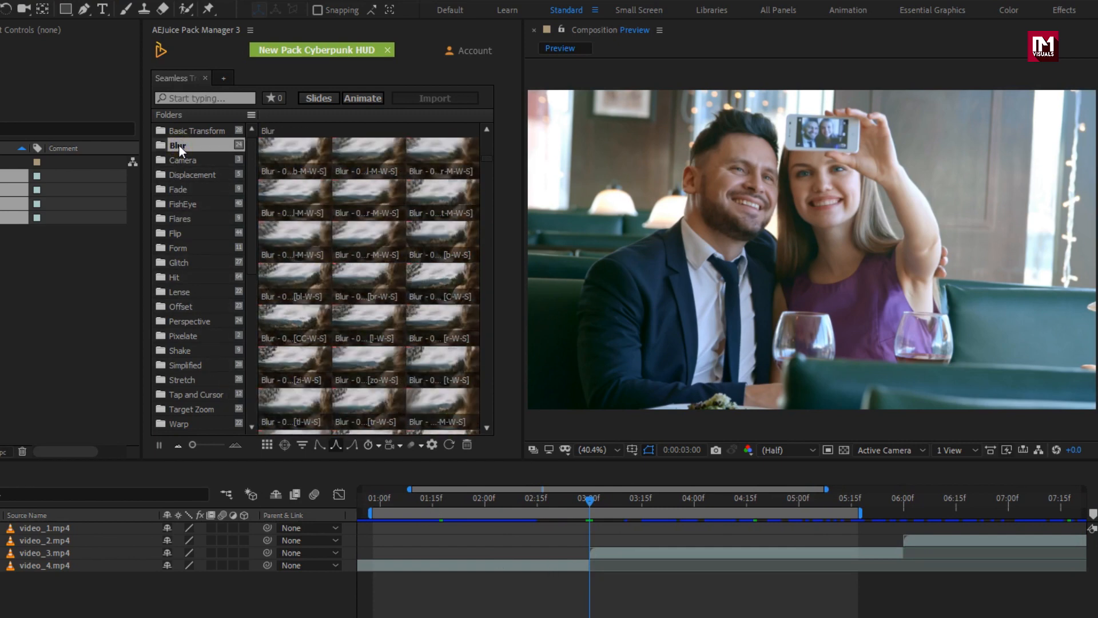
click(293, 152)
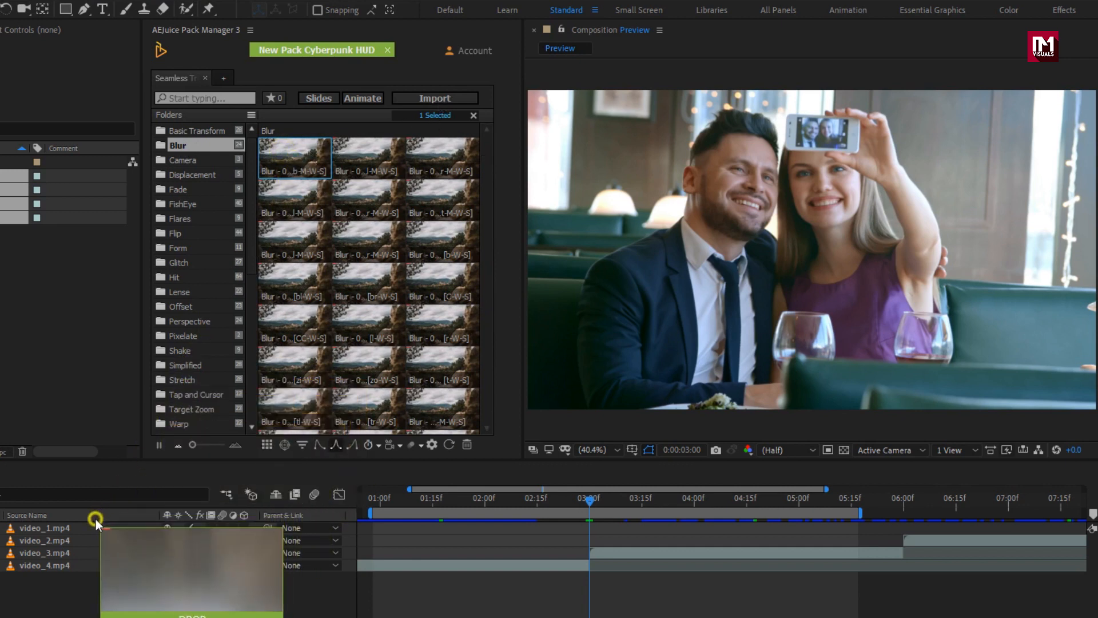
click(435, 98)
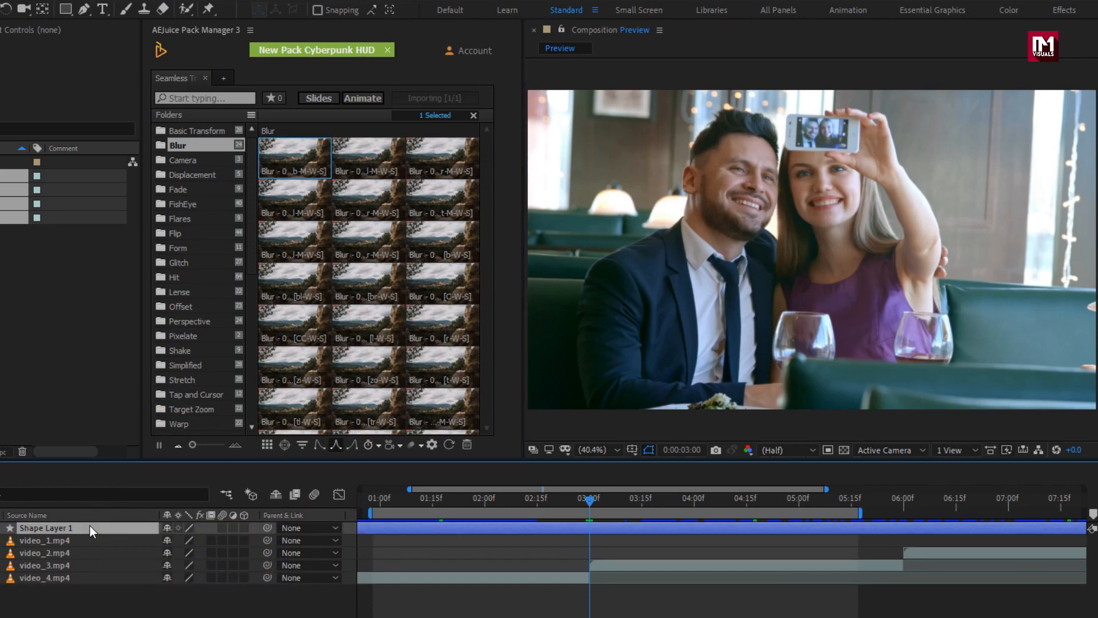
click(295, 156)
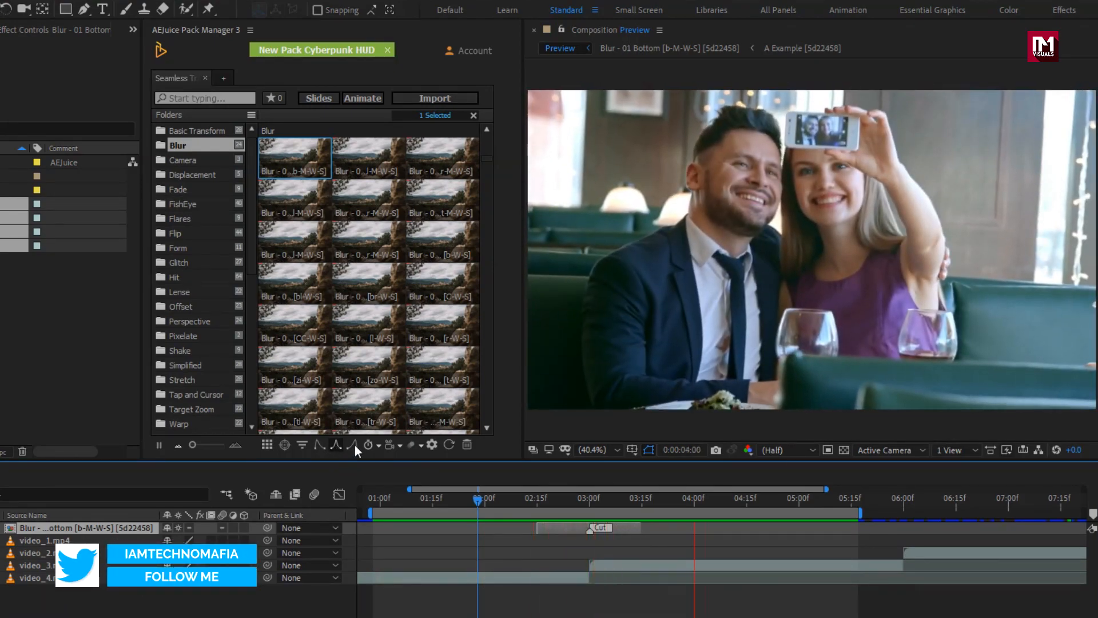
Step: Set the blur transition to a 2-second duration from the timer menu
click(378, 445)
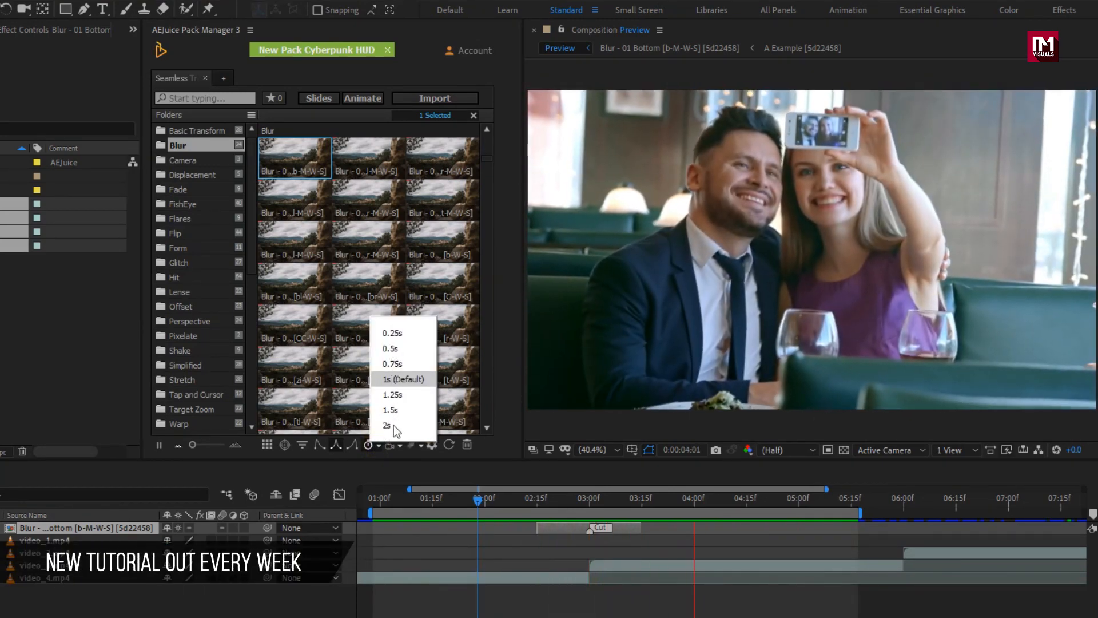
click(390, 426)
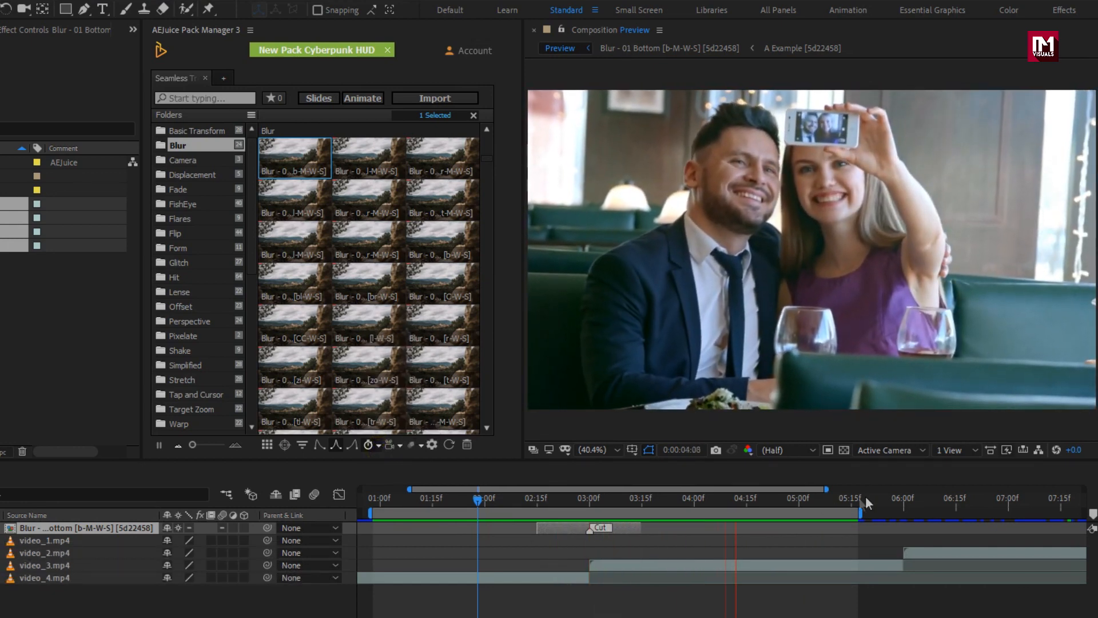
click(903, 497)
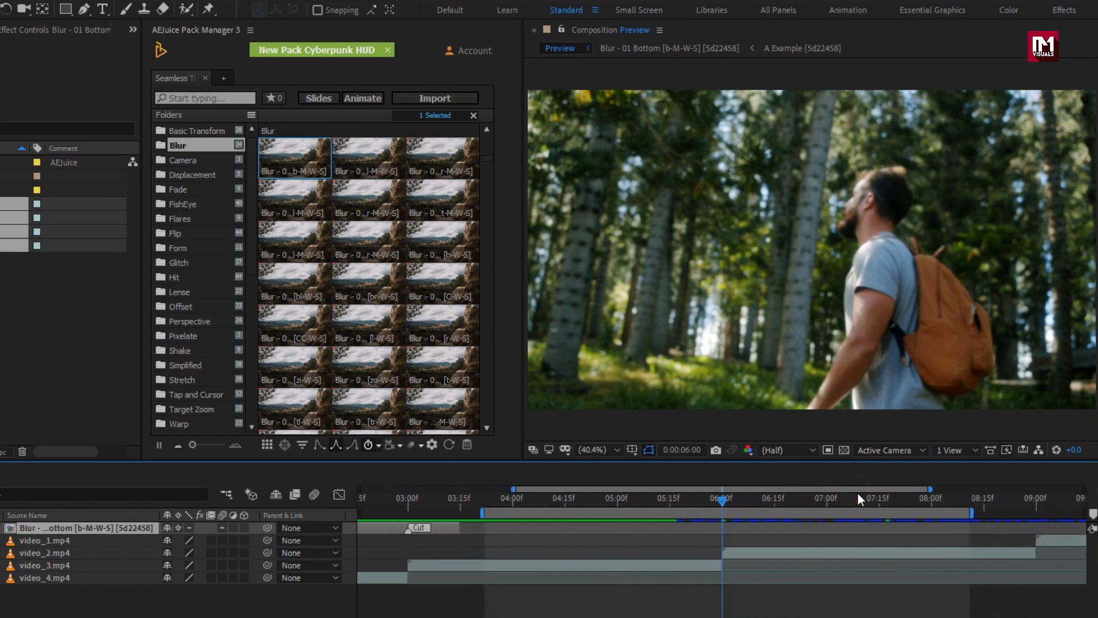
mouse_move(198, 207)
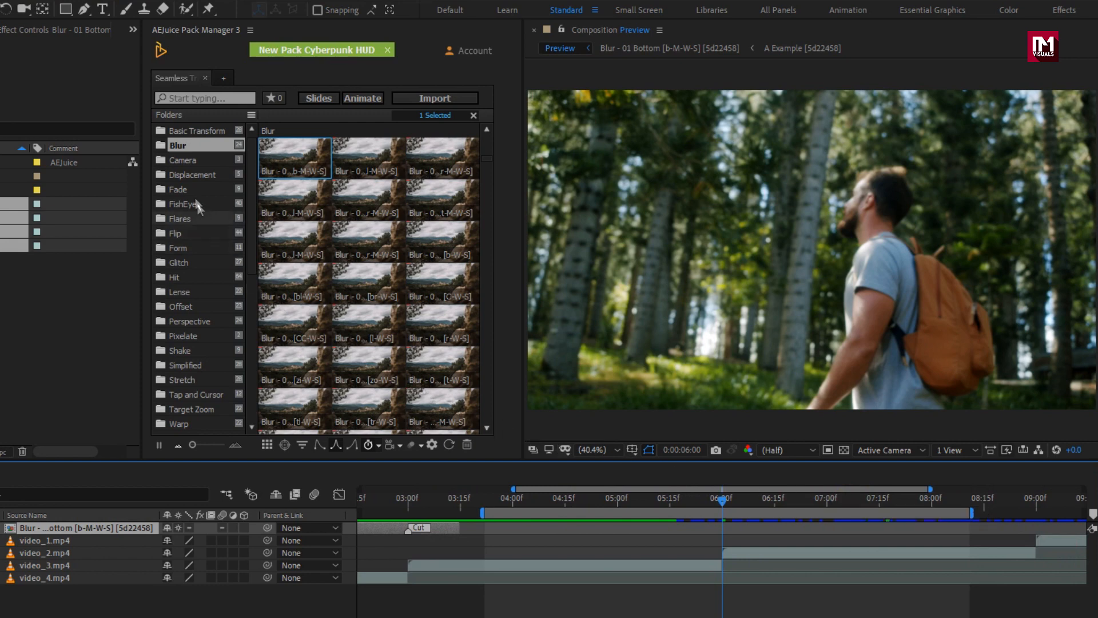
click(195, 174)
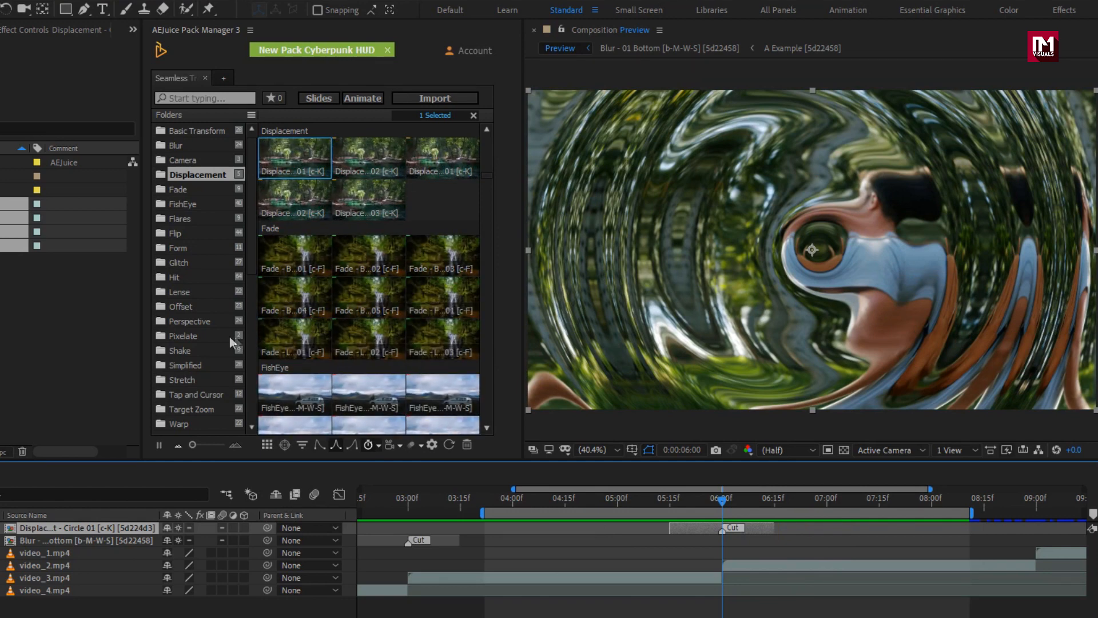
mouse_move(181, 266)
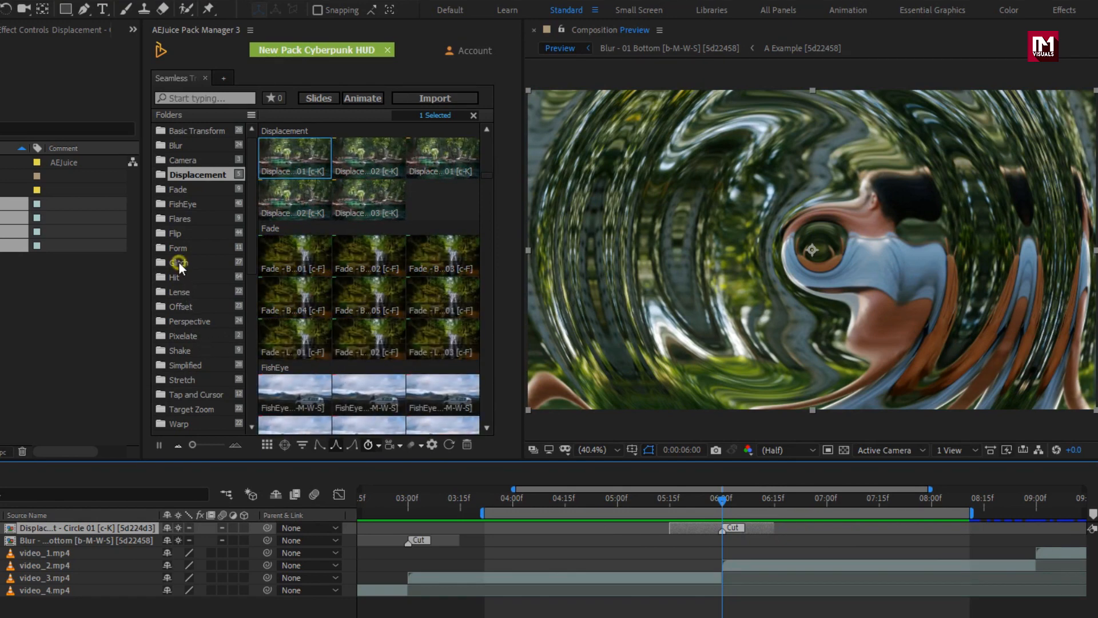
click(181, 262)
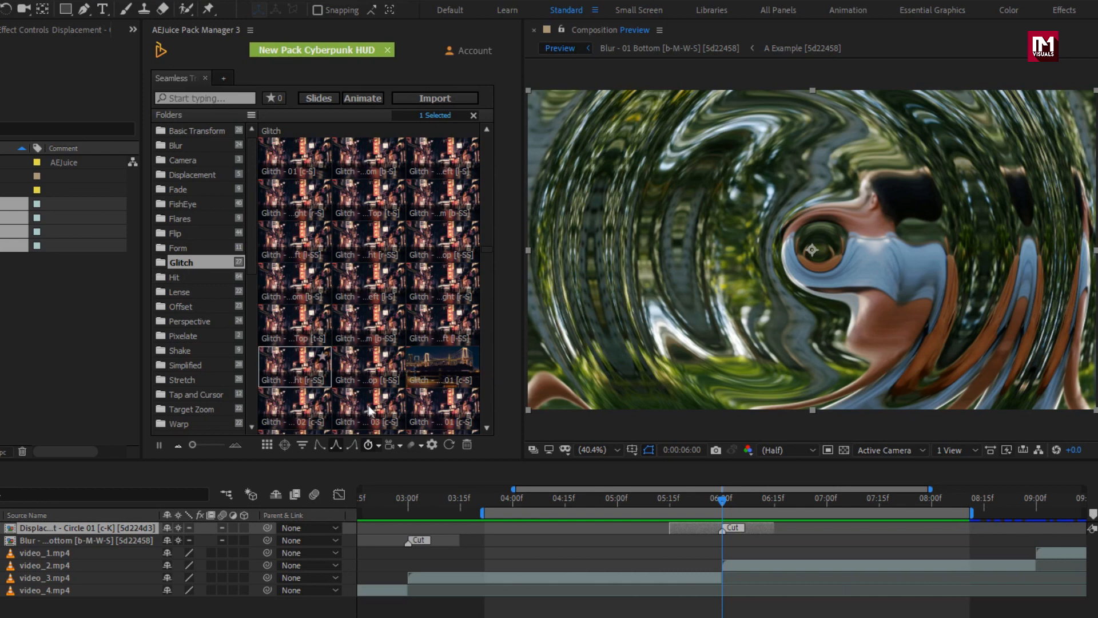
click(366, 409)
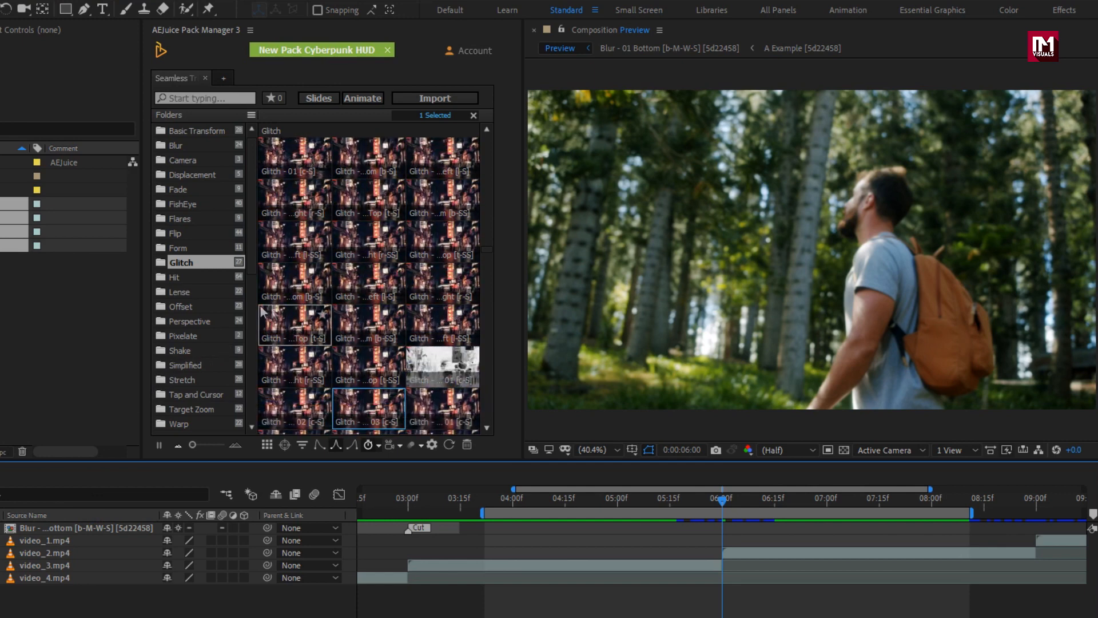
Step: Import a Hit Scale In preset at the 6-second cut and move the playhead to 9:00
click(174, 277)
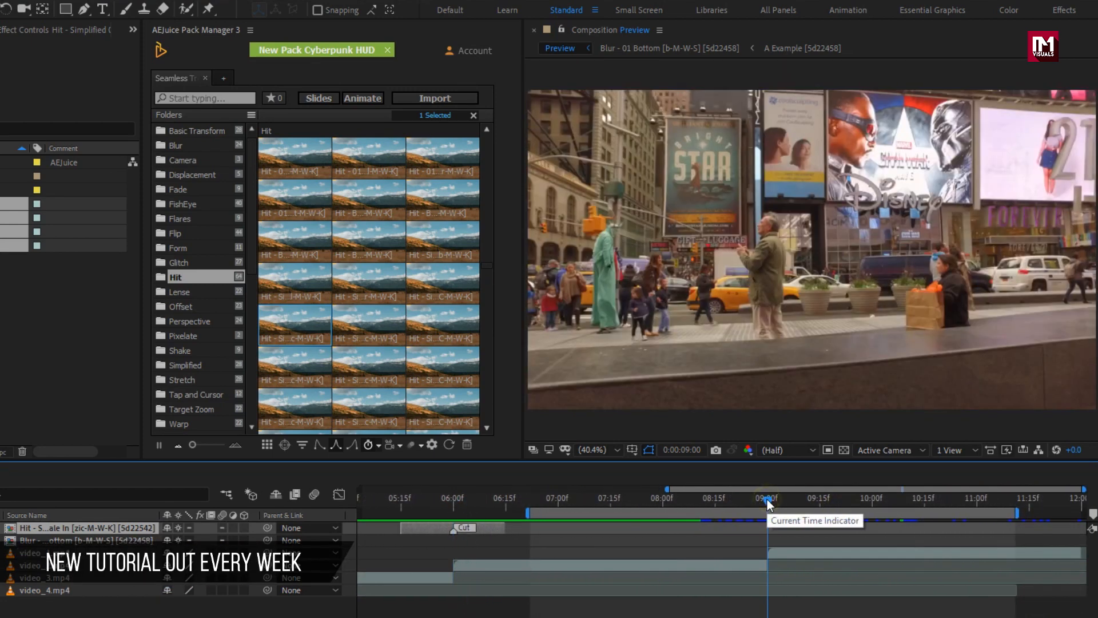
click(763, 497)
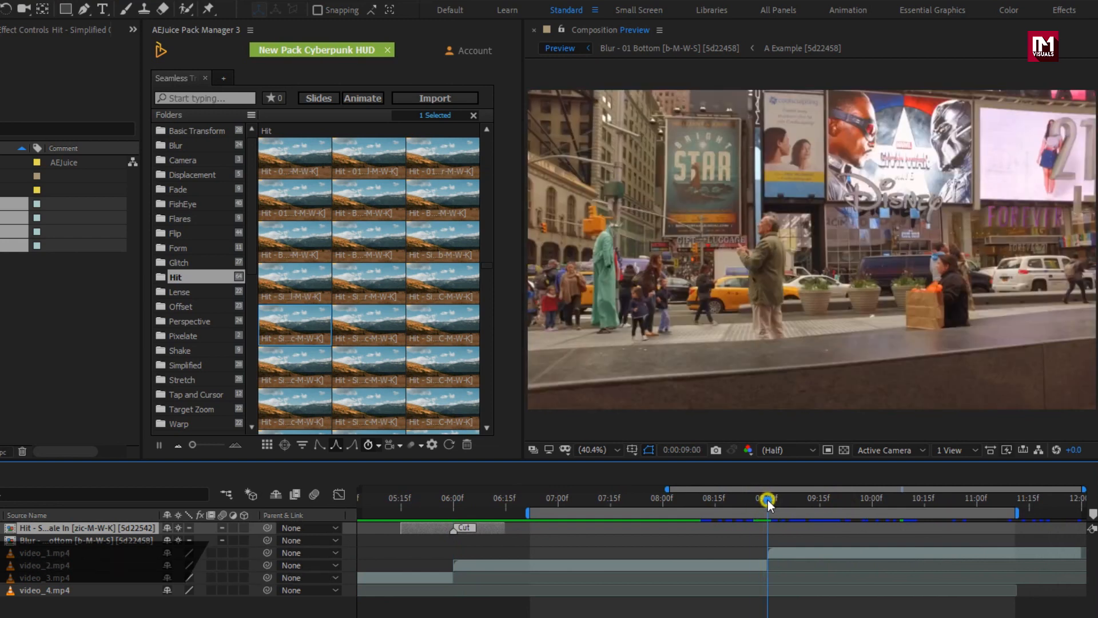
mouse_move(768, 501)
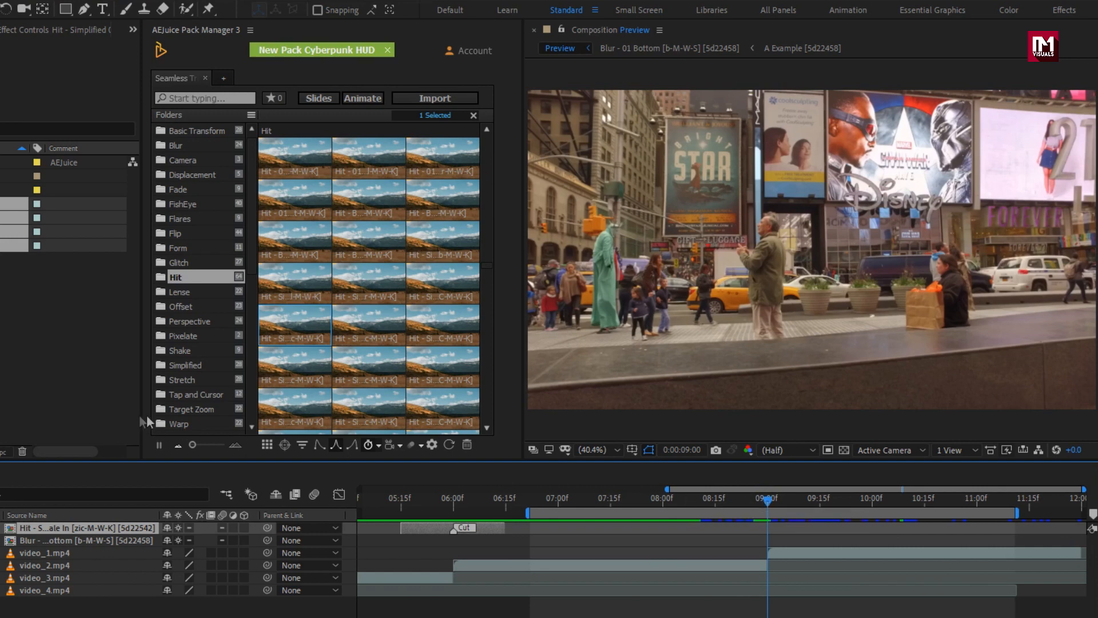
Step: Import a Target Zoom In preset over the 9-second cut
click(196, 408)
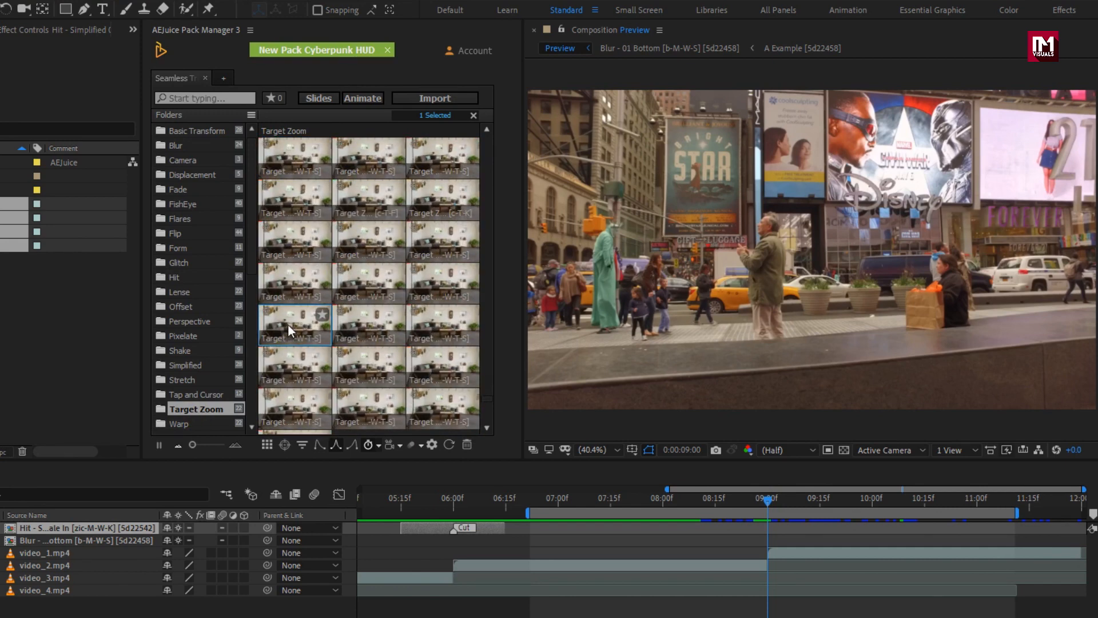
click(434, 99)
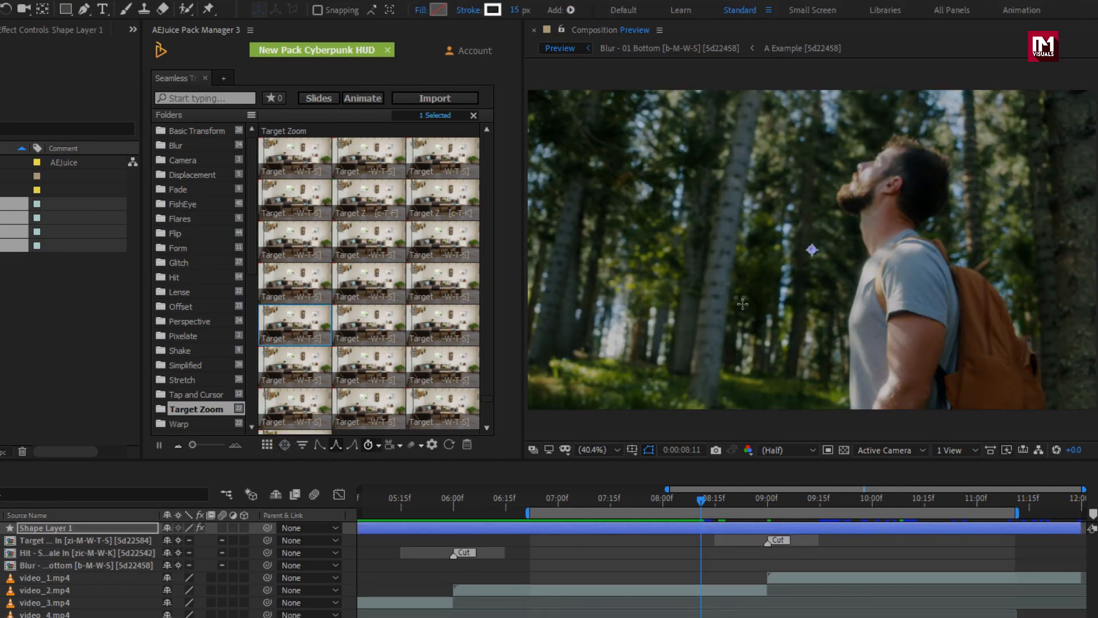
mouse_move(884, 183)
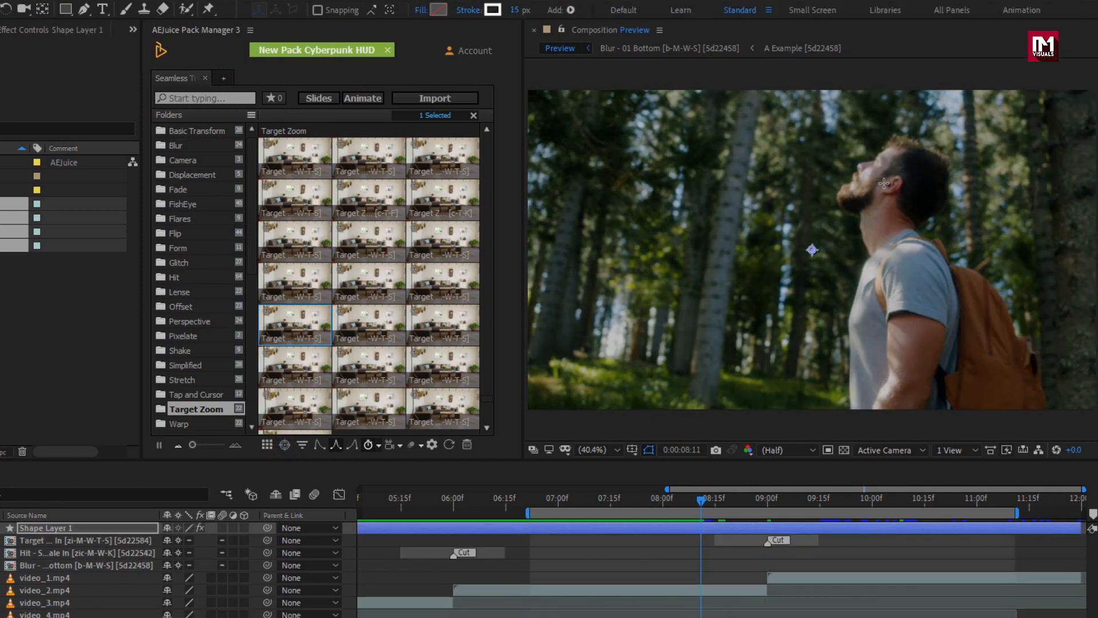
click(880, 174)
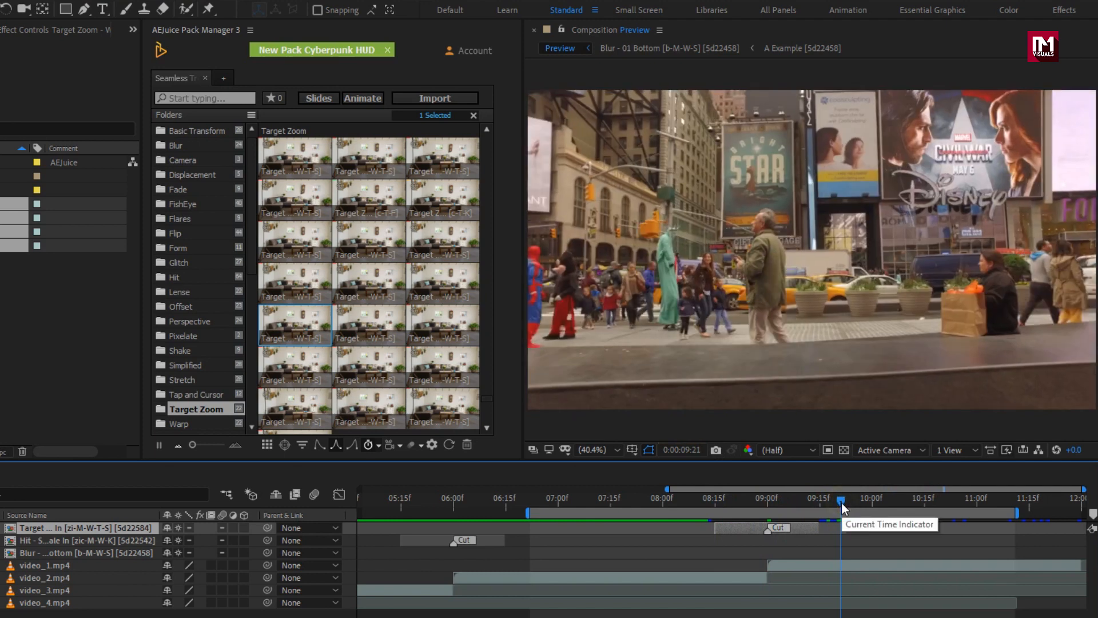
mouse_move(375, 489)
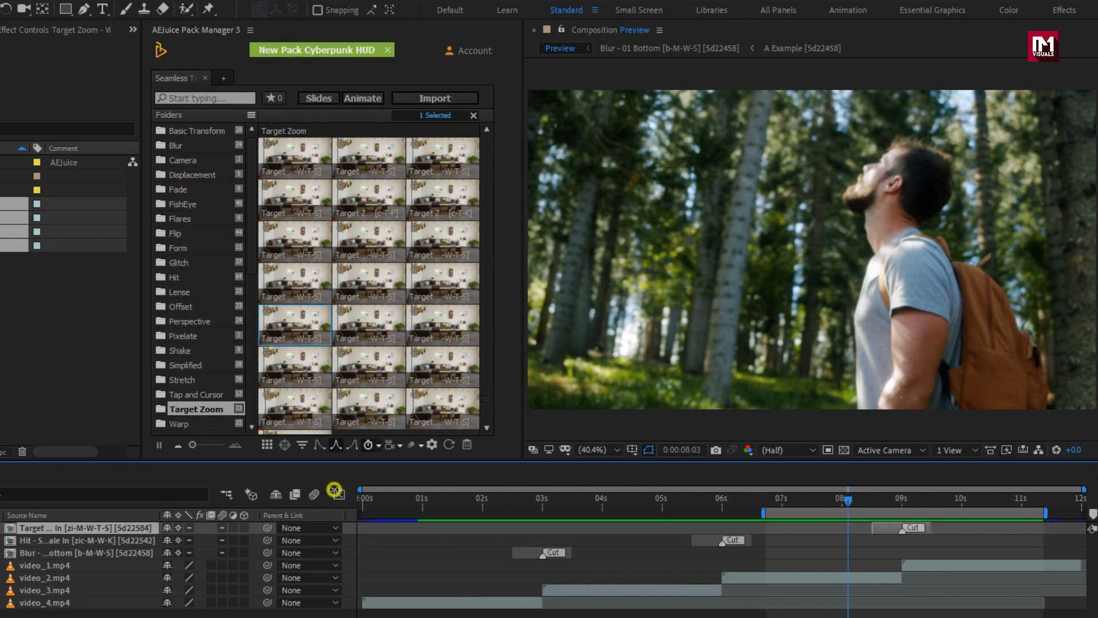
mouse_move(662, 584)
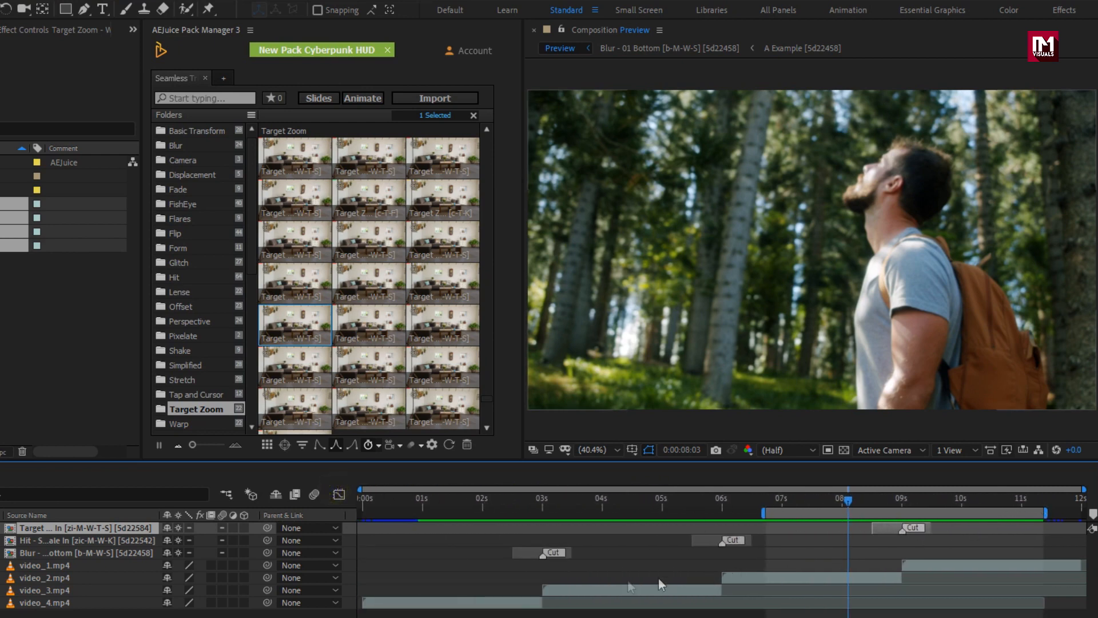
Step: Return the playhead to 0:00 and play the timeline through all three transitions
click(542, 498)
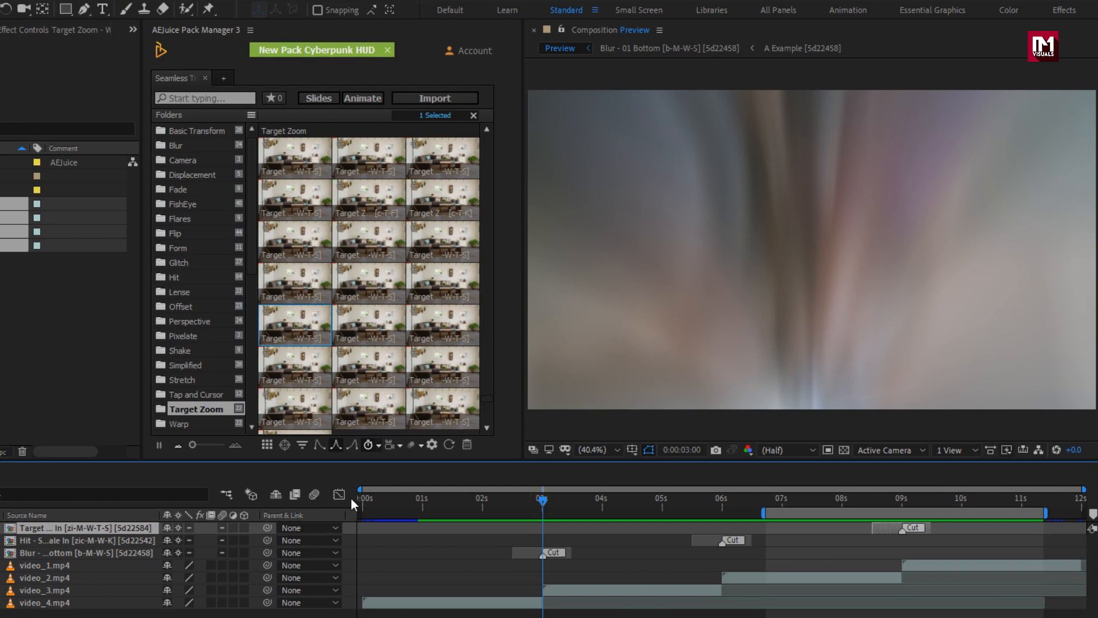
click(360, 497)
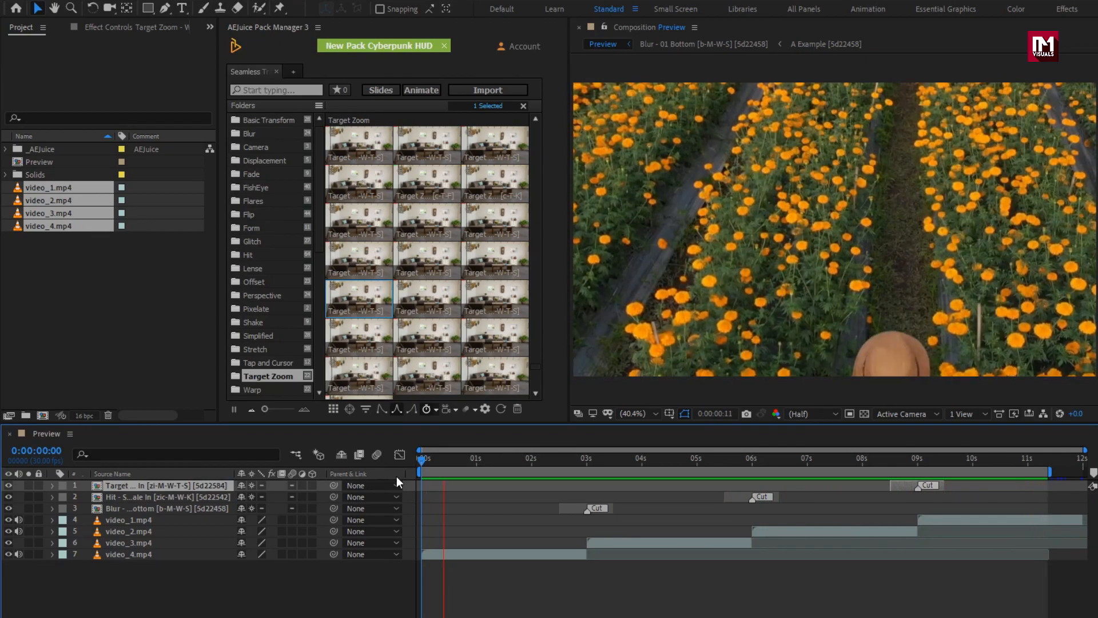
click(542, 458)
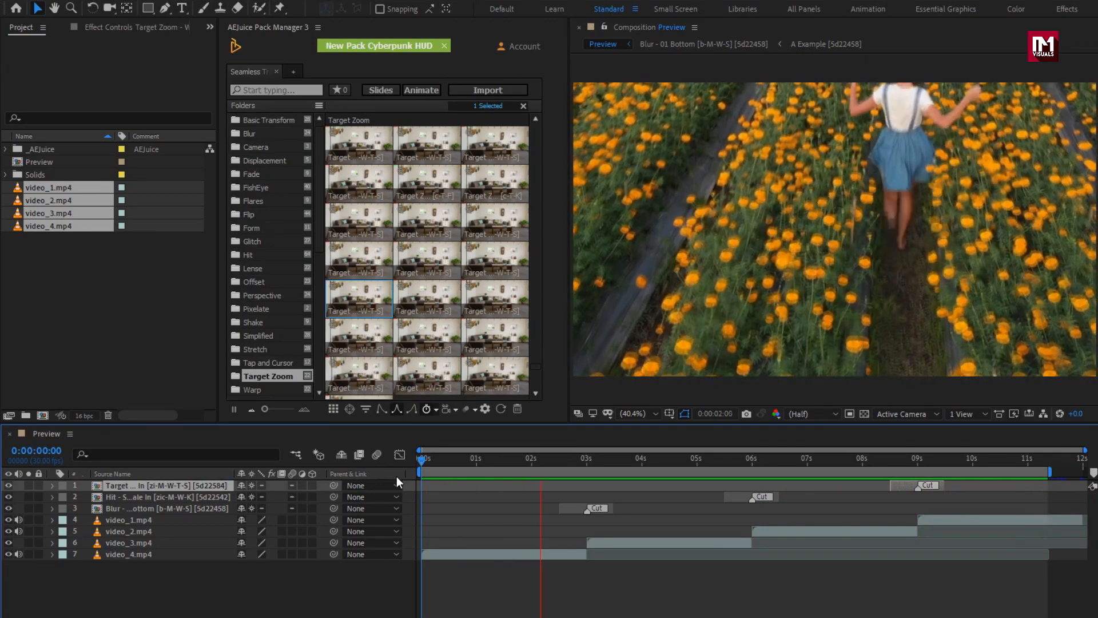